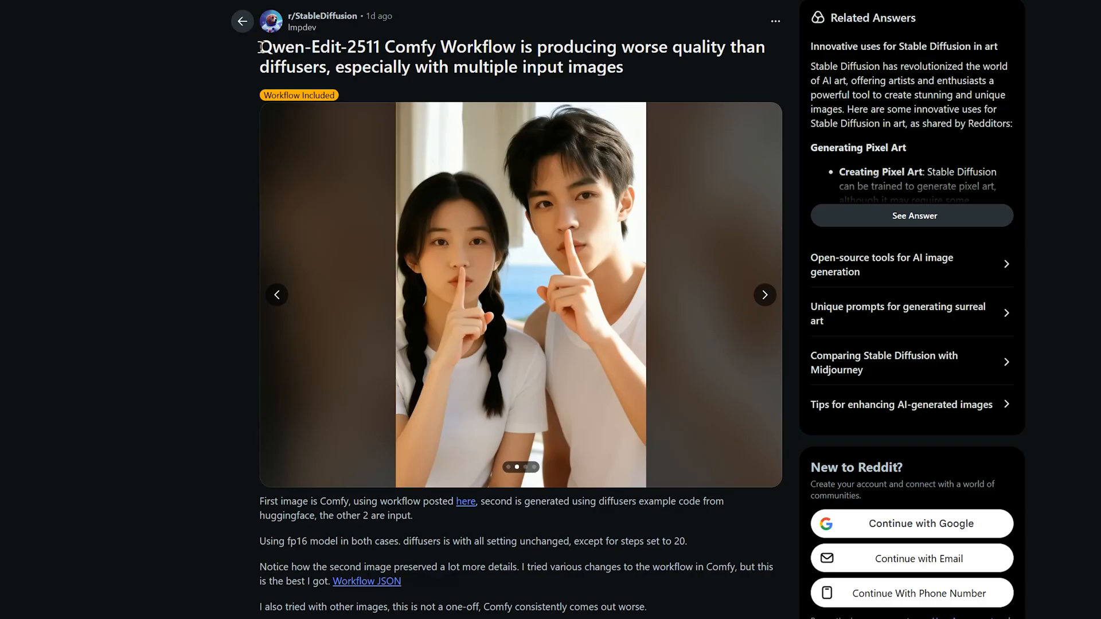
Highlight the post title about Qwen-Edit-2511 Comfy workflow giving worse quality than diffusers.
drag(262, 46, 741, 45)
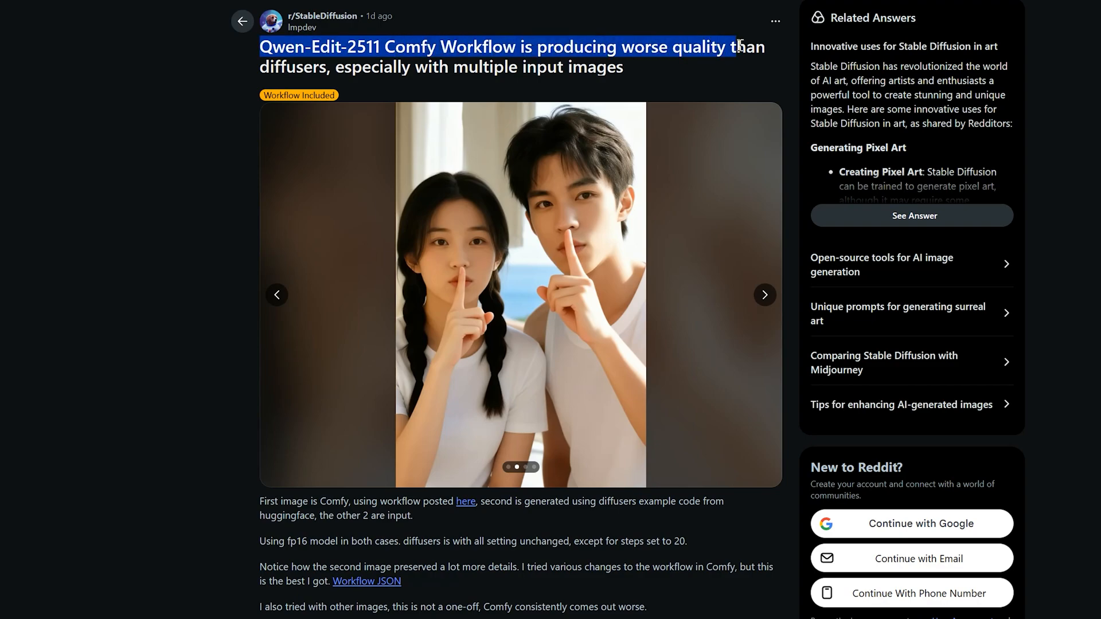
scroll(down, 3)
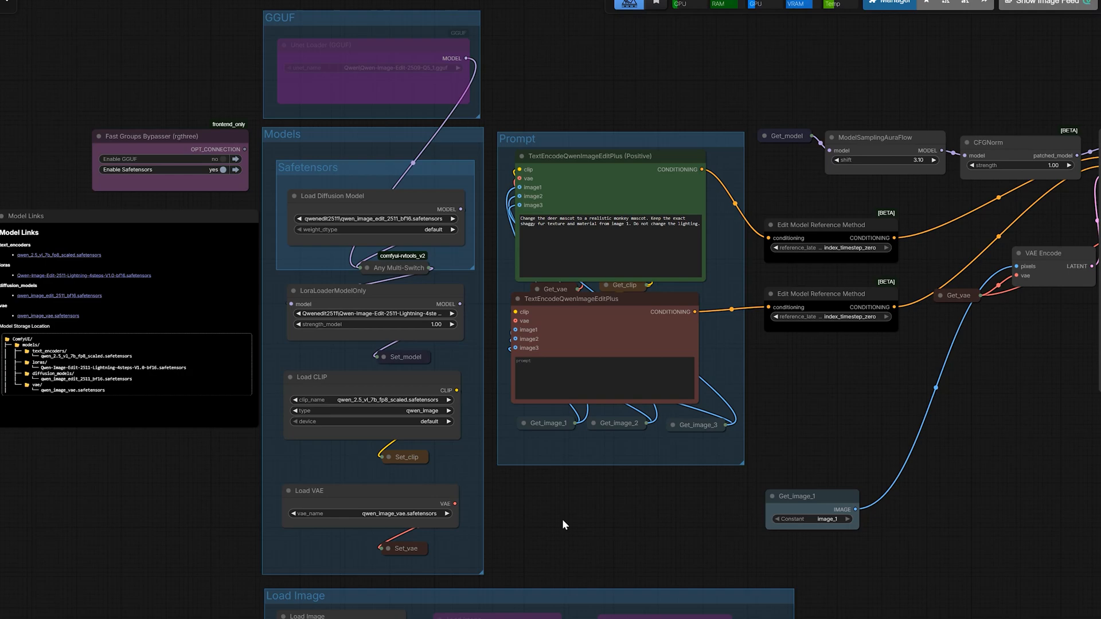
mouse_move(661, 521)
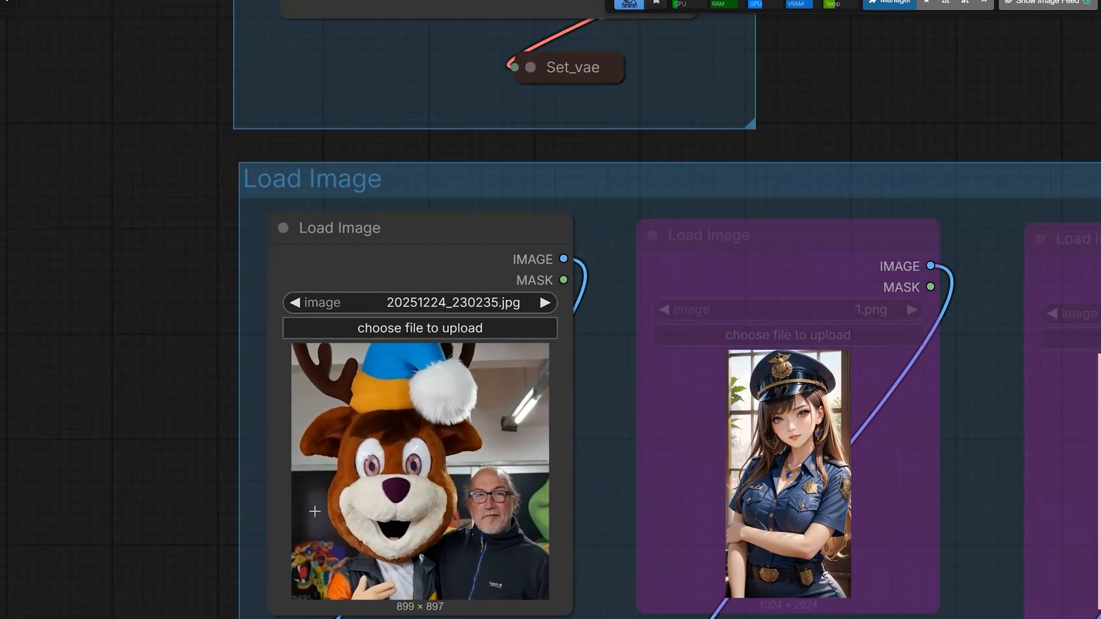
mouse_move(389, 492)
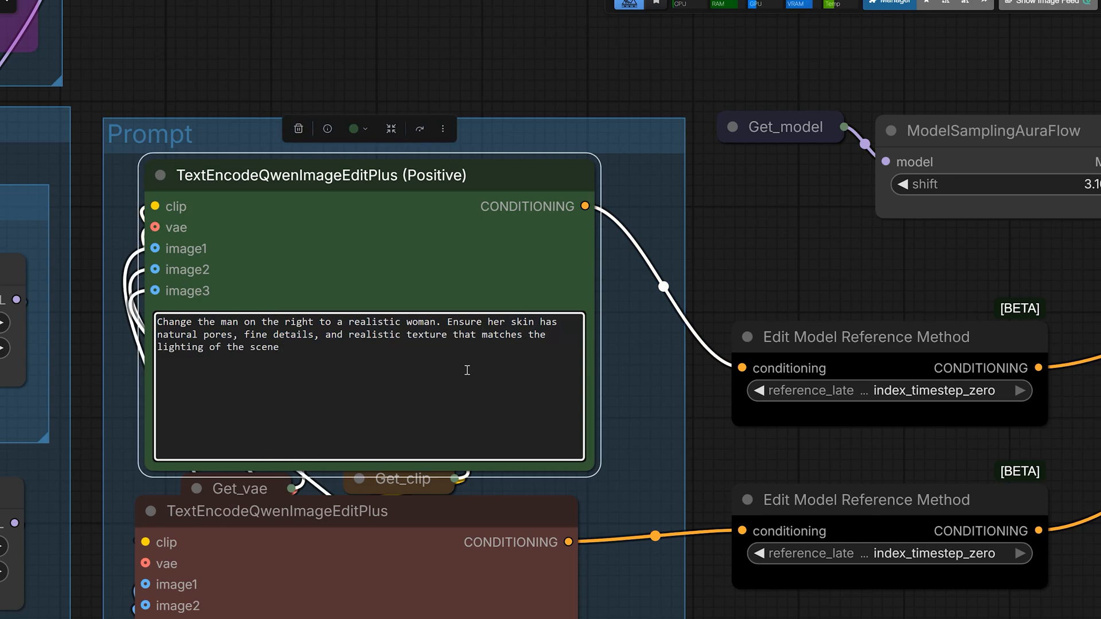
Focus the positive prompt to enter the realistic-woman-beside-deer-mascot edit request.
click(278, 346)
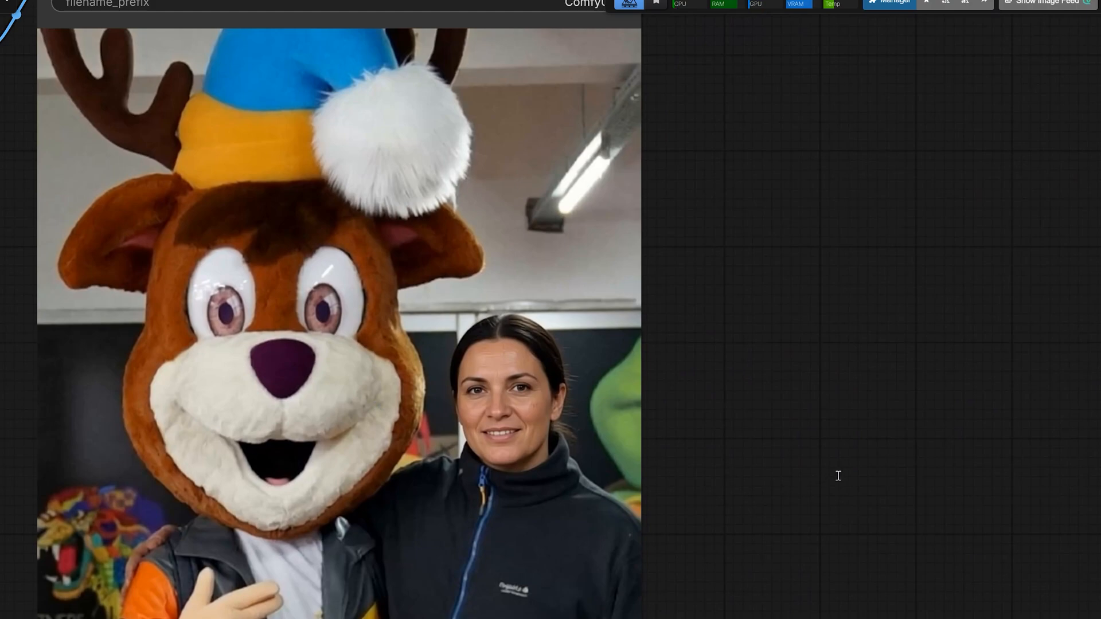
mouse_move(852, 405)
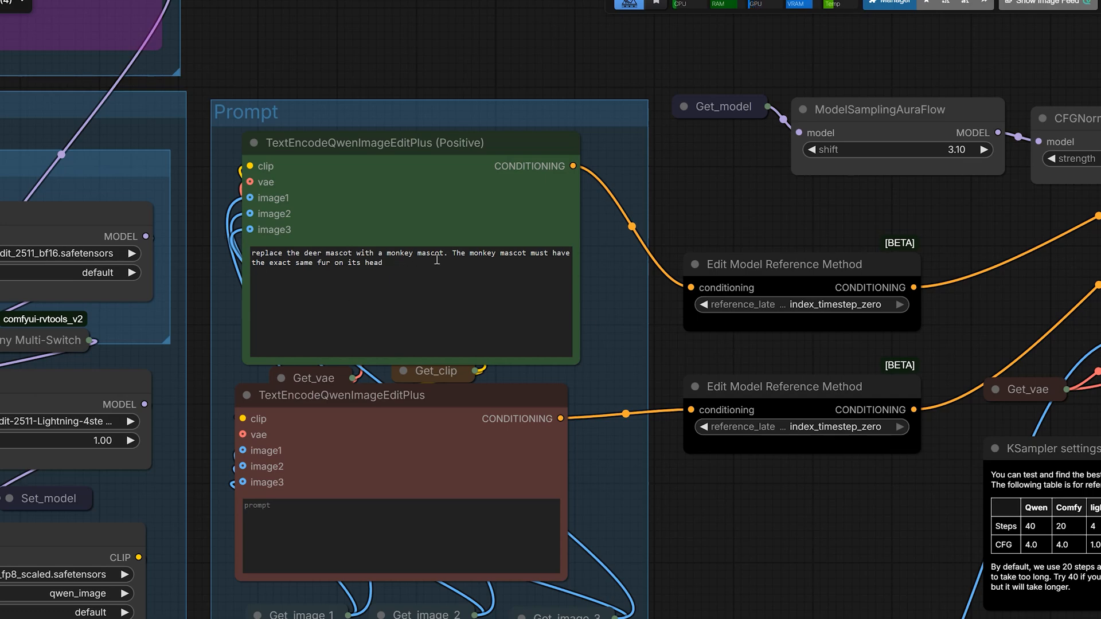
mouse_move(500, 255)
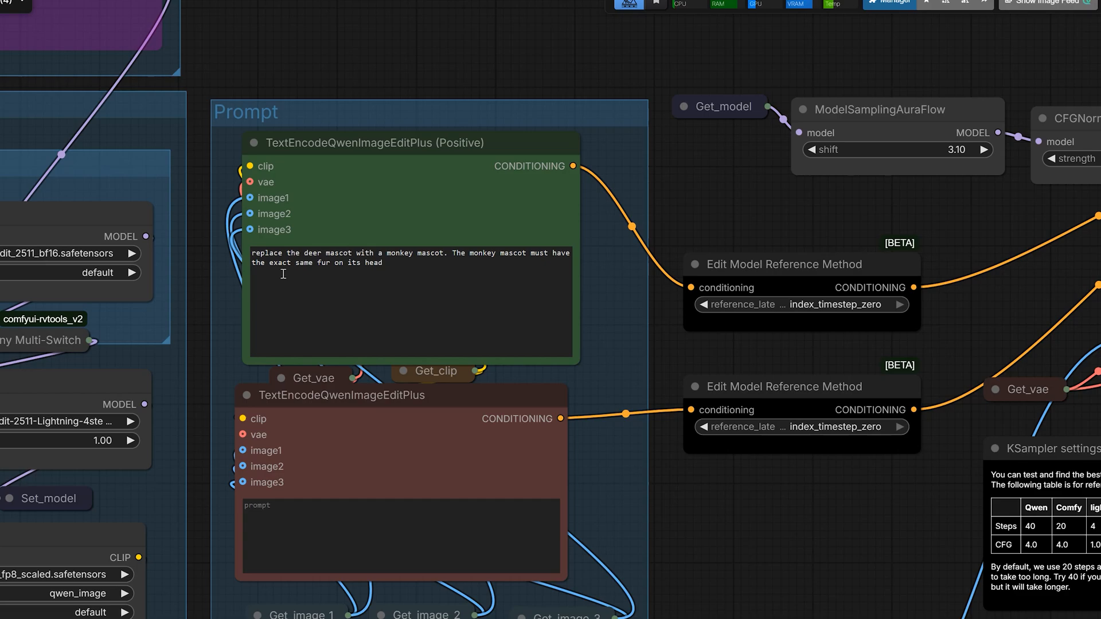
mouse_move(1007, 390)
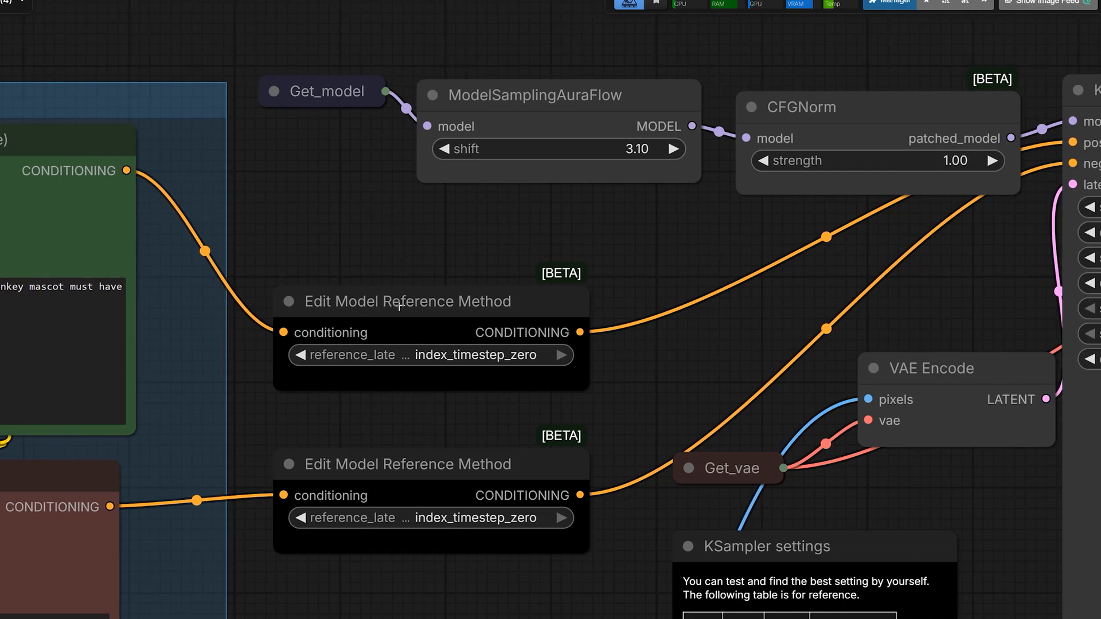
click(406, 301)
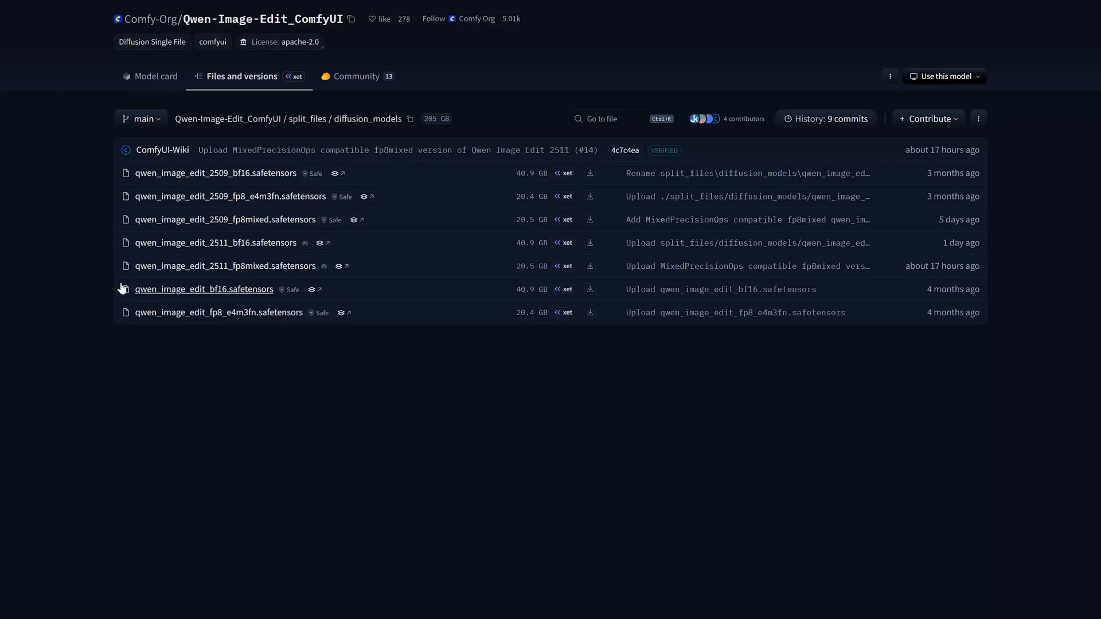
Show the split_files/diffusion_models folder with the 2511 bf16 and fp8mixed files.
double_click(180, 242)
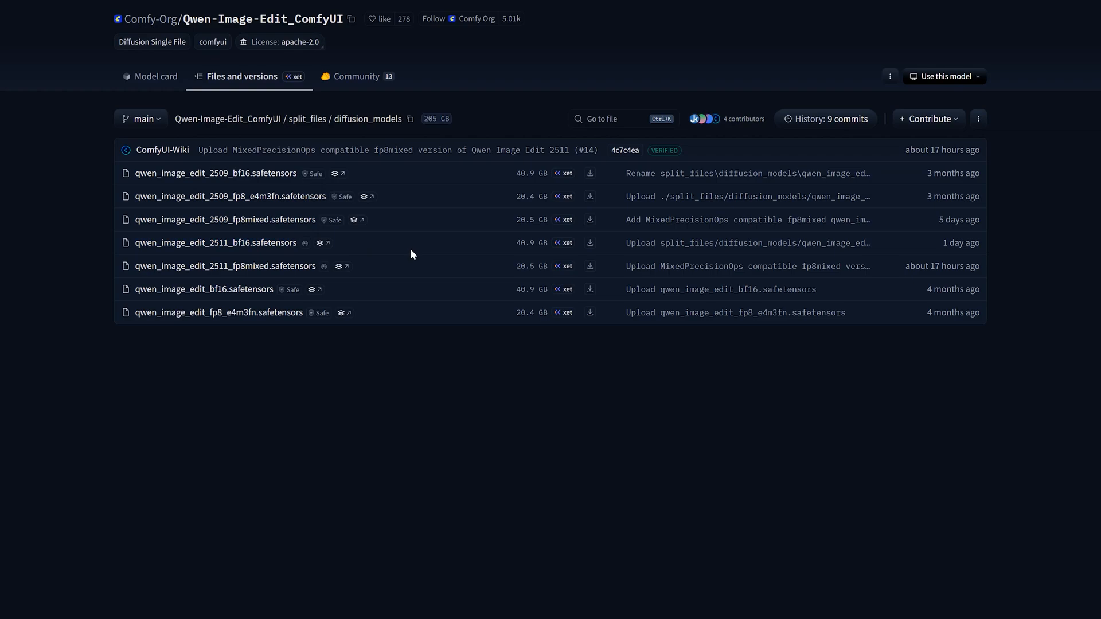
mouse_move(101, 251)
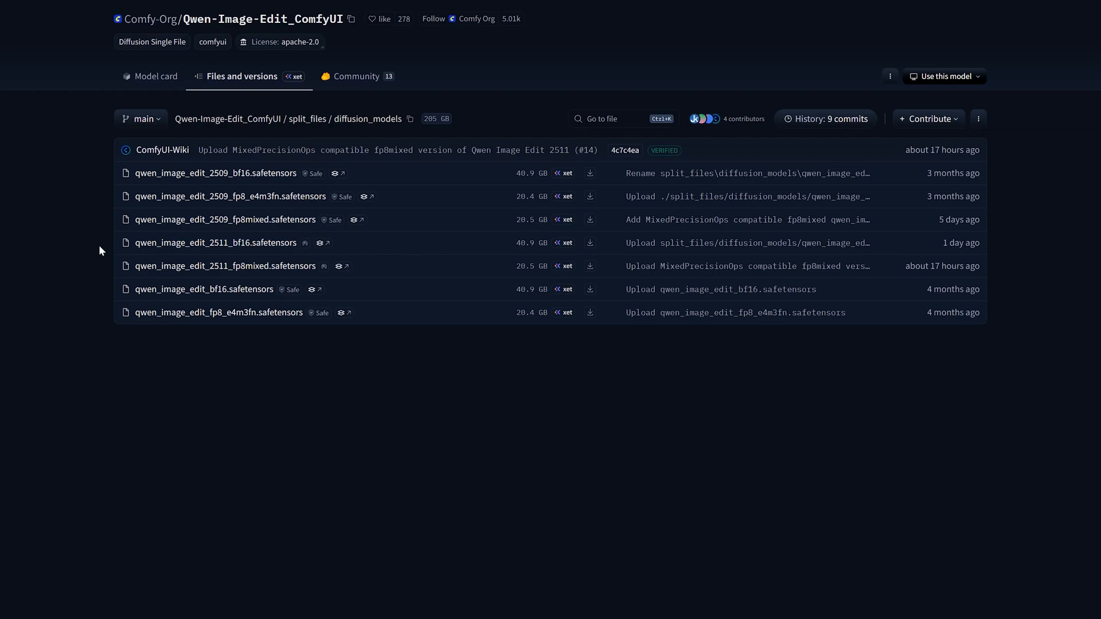
mouse_move(55, 277)
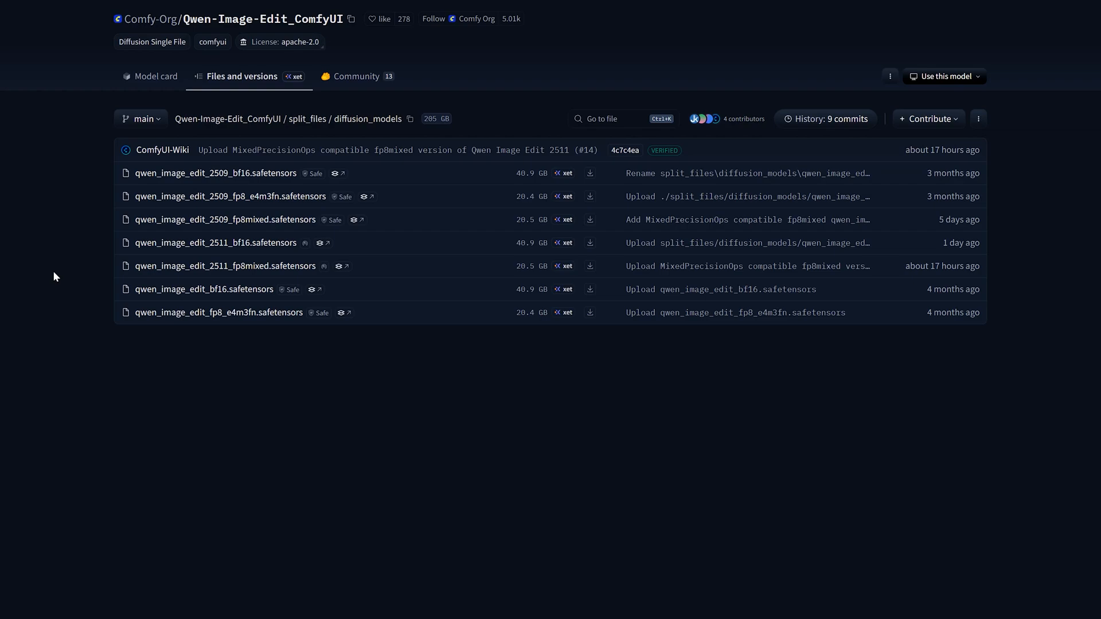
double_click(211, 264)
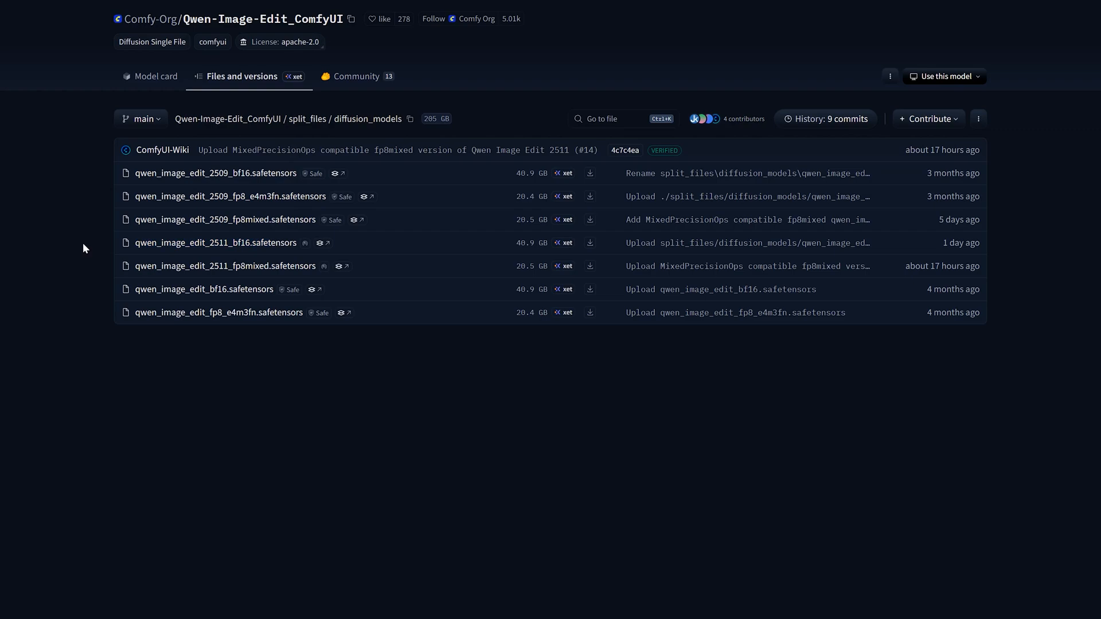
mouse_move(433, 378)
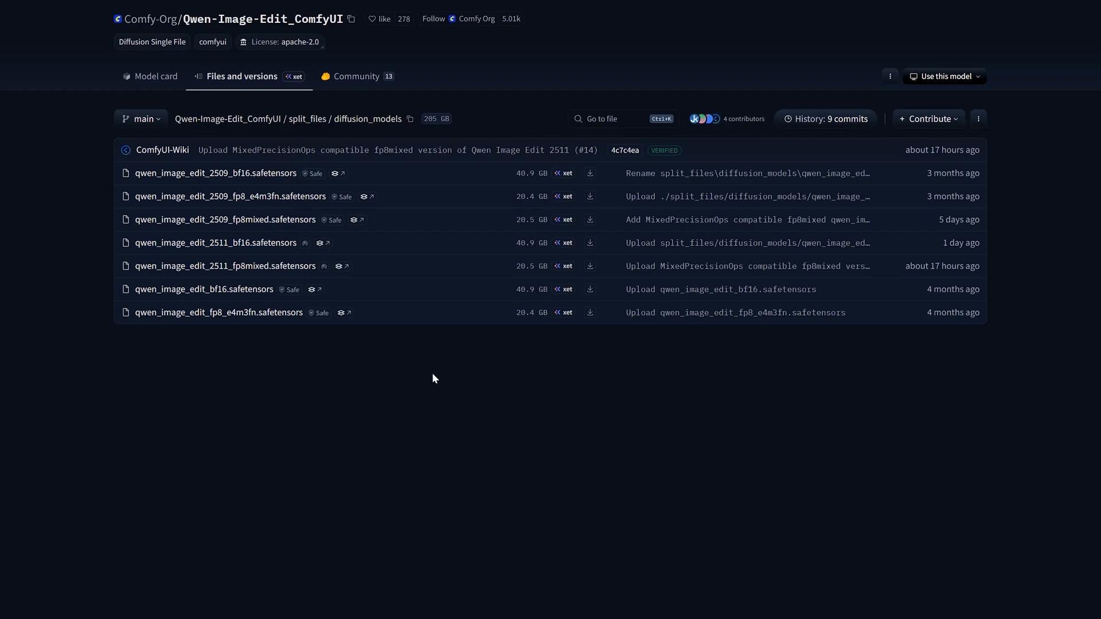
mouse_move(604, 258)
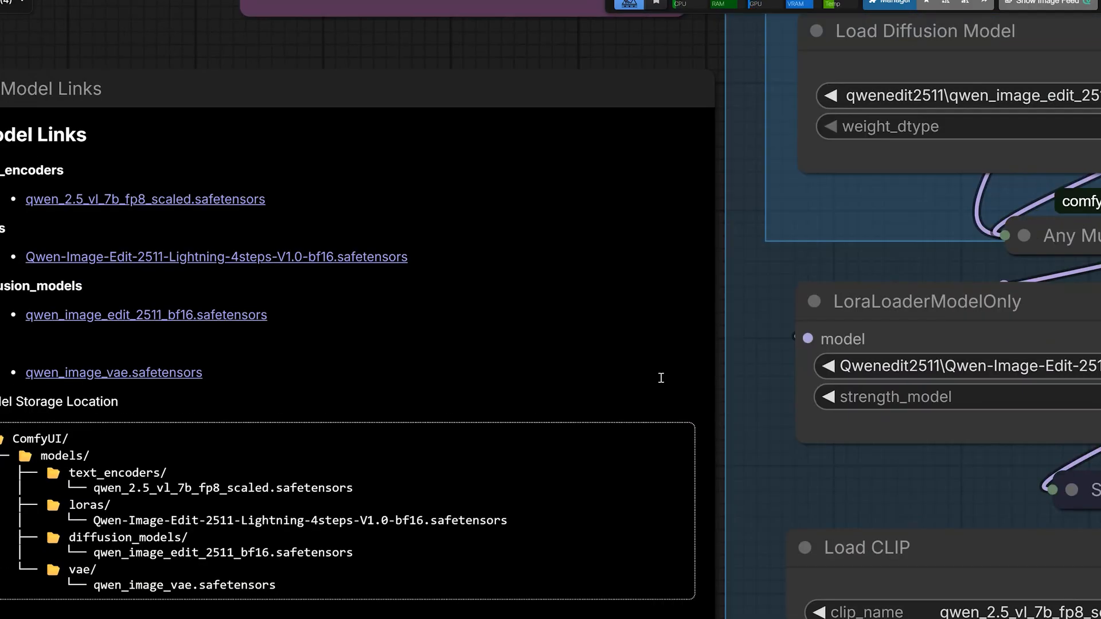
mouse_move(20, 318)
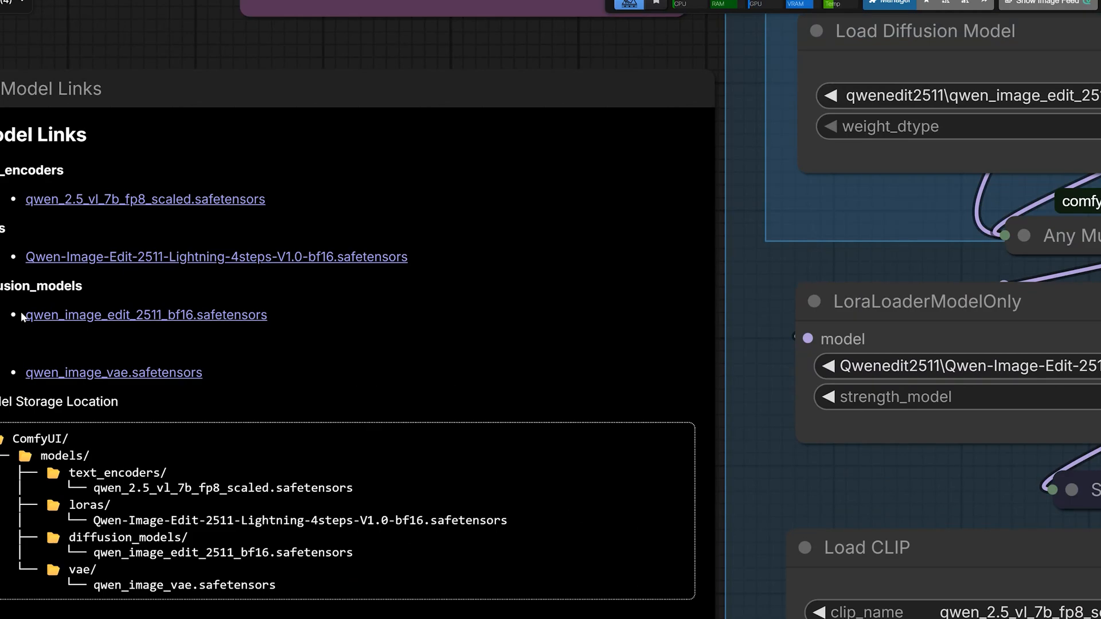
mouse_move(231, 396)
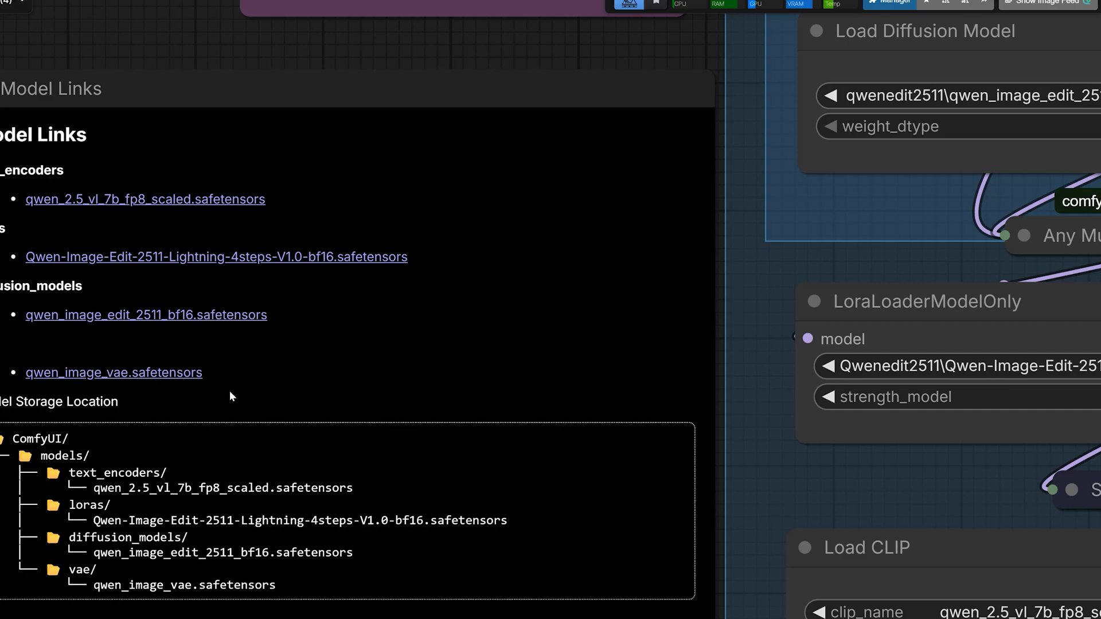
Bring the Model Links note into view with its text encoder, LoRA, diffusion and VAE entries.
click(217, 255)
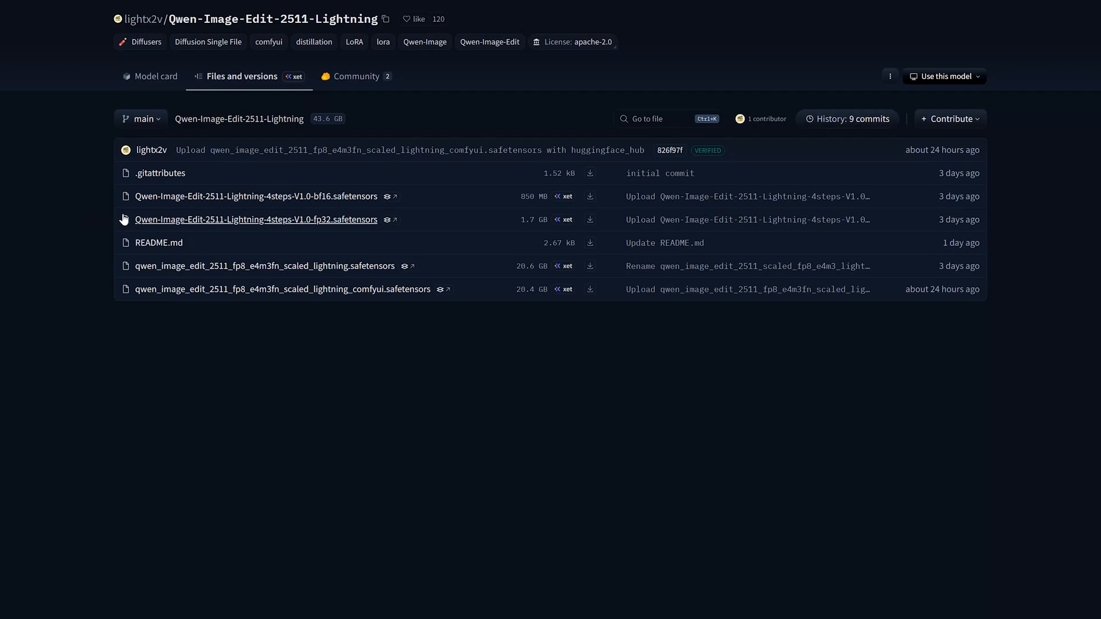
mouse_move(320, 200)
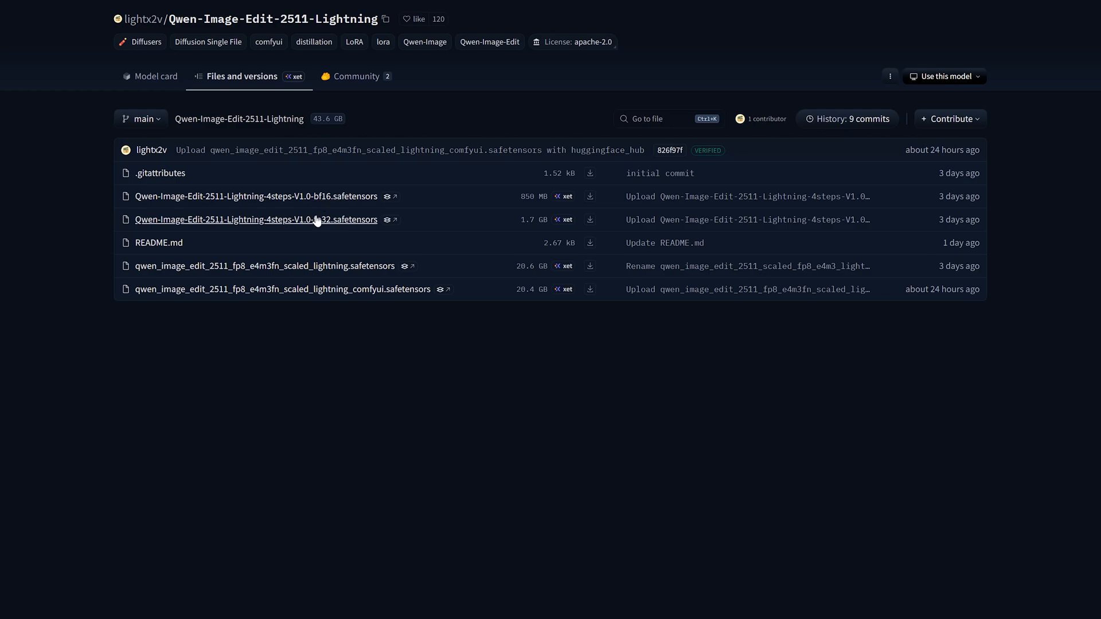
mouse_move(117, 225)
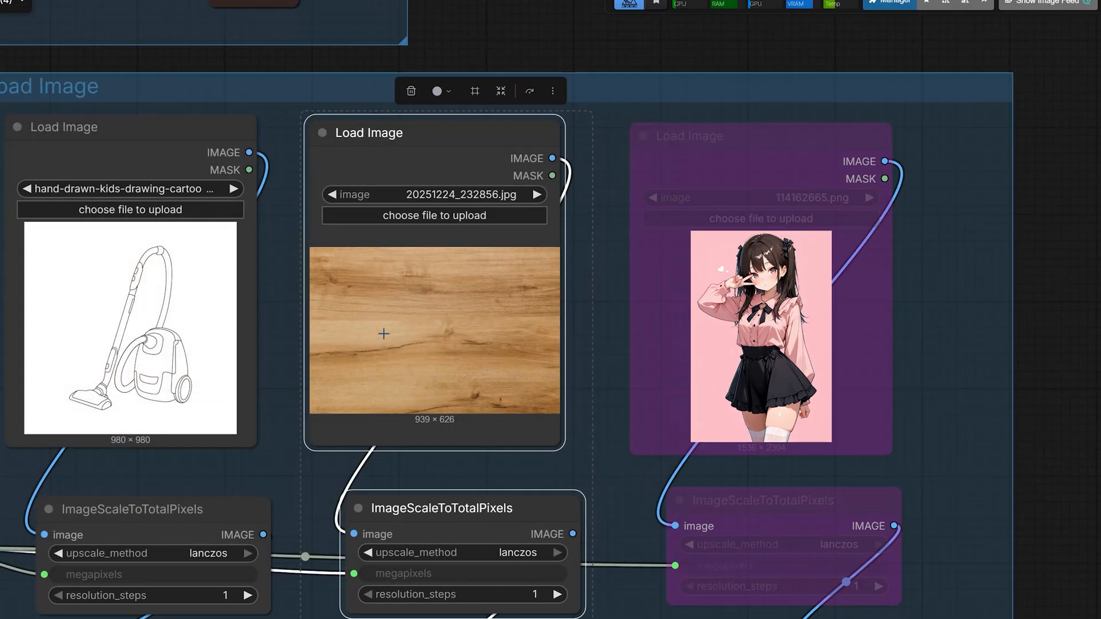
mouse_move(447, 346)
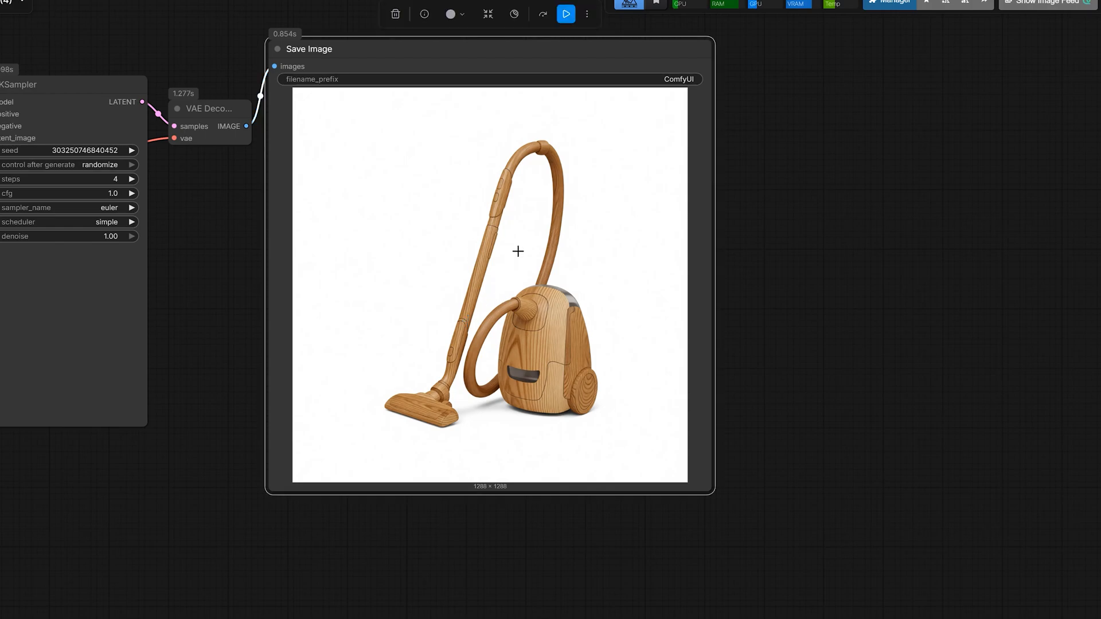
mouse_move(789, 373)
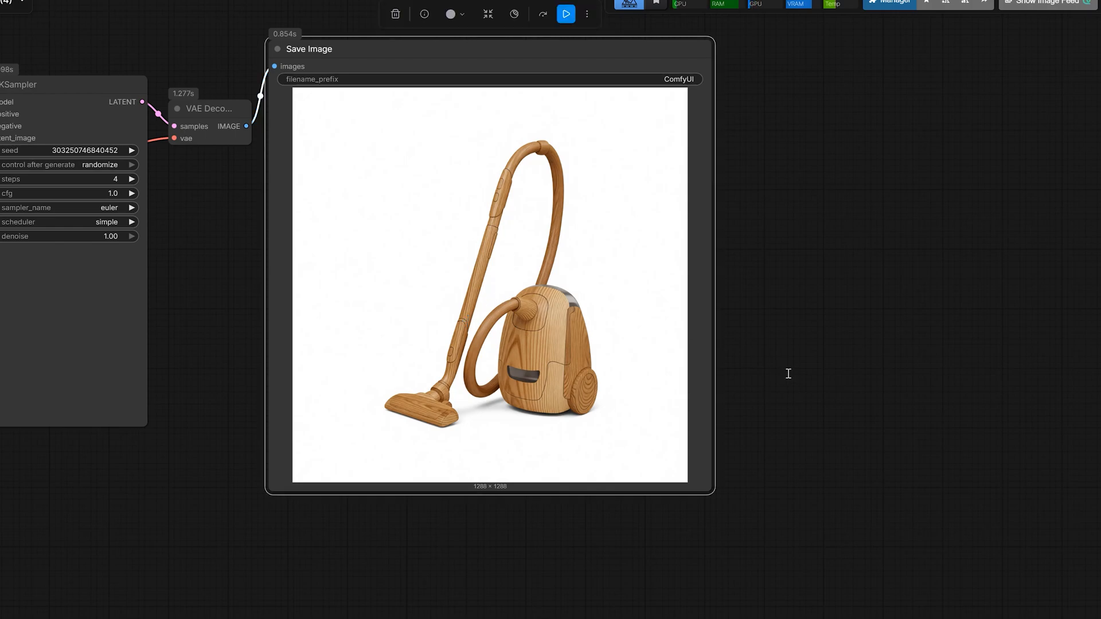
mouse_move(974, 369)
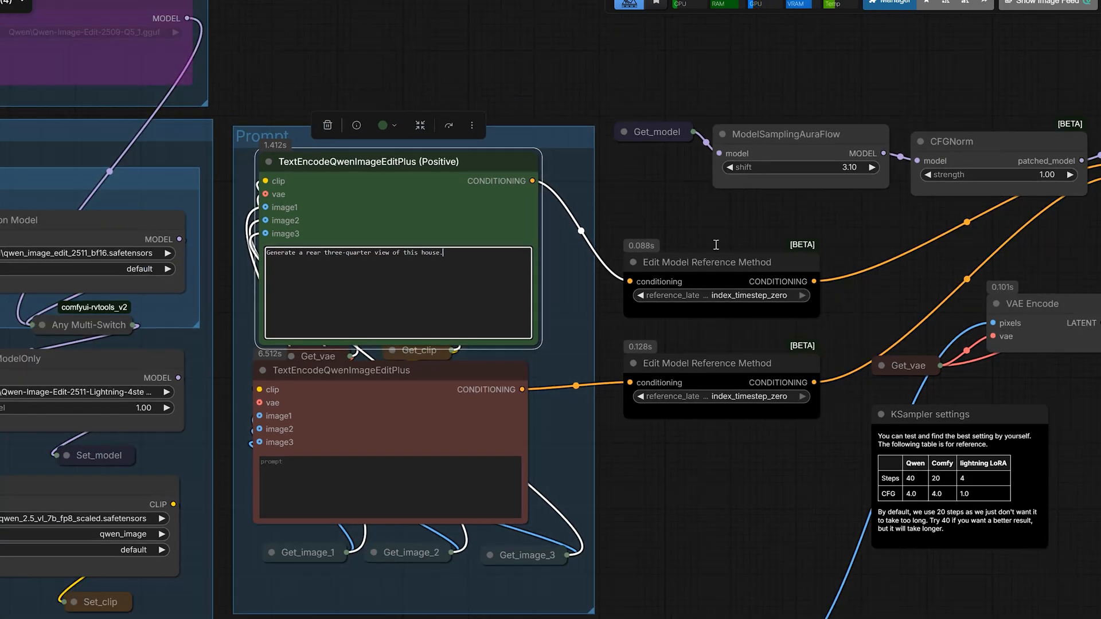
mouse_move(1059, 95)
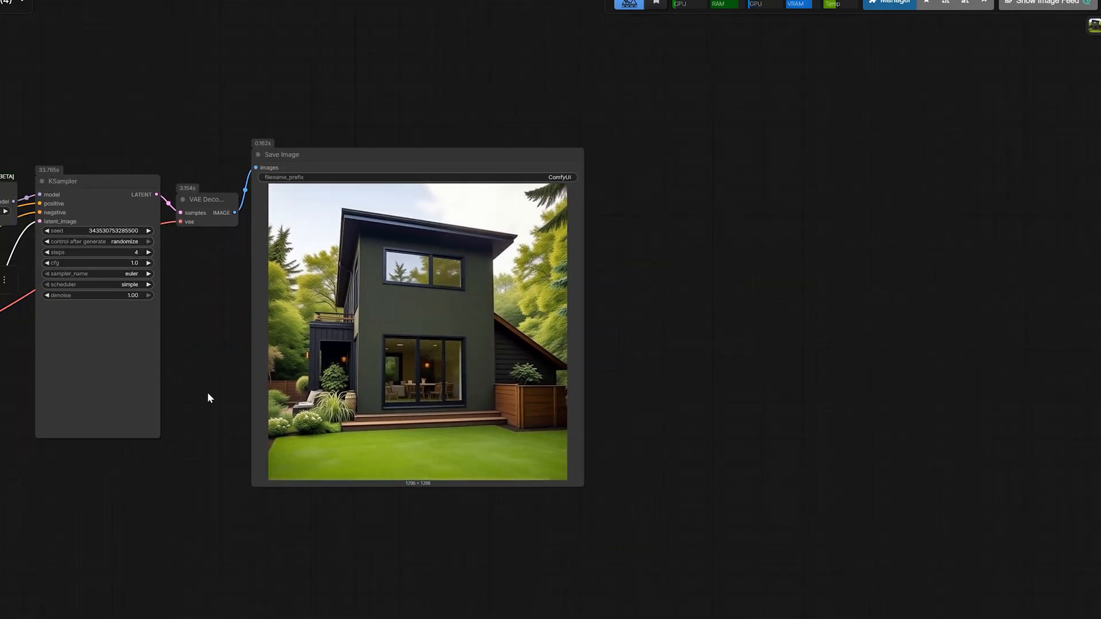
Center the generated rear view of the dark green house for review.
drag(211, 397, 727, 423)
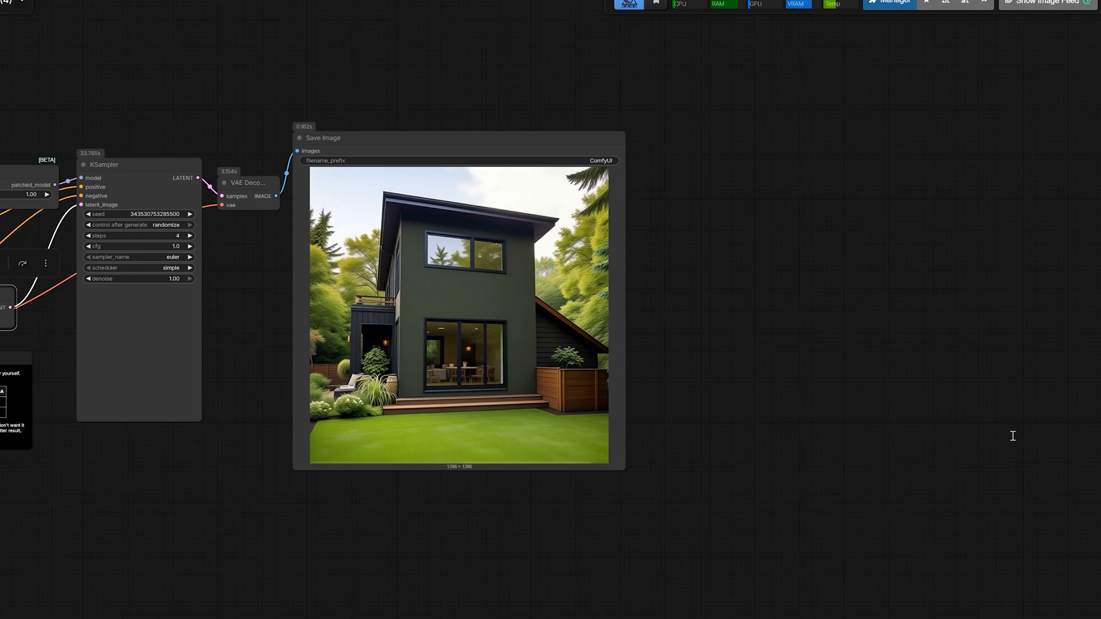
mouse_move(1046, 491)
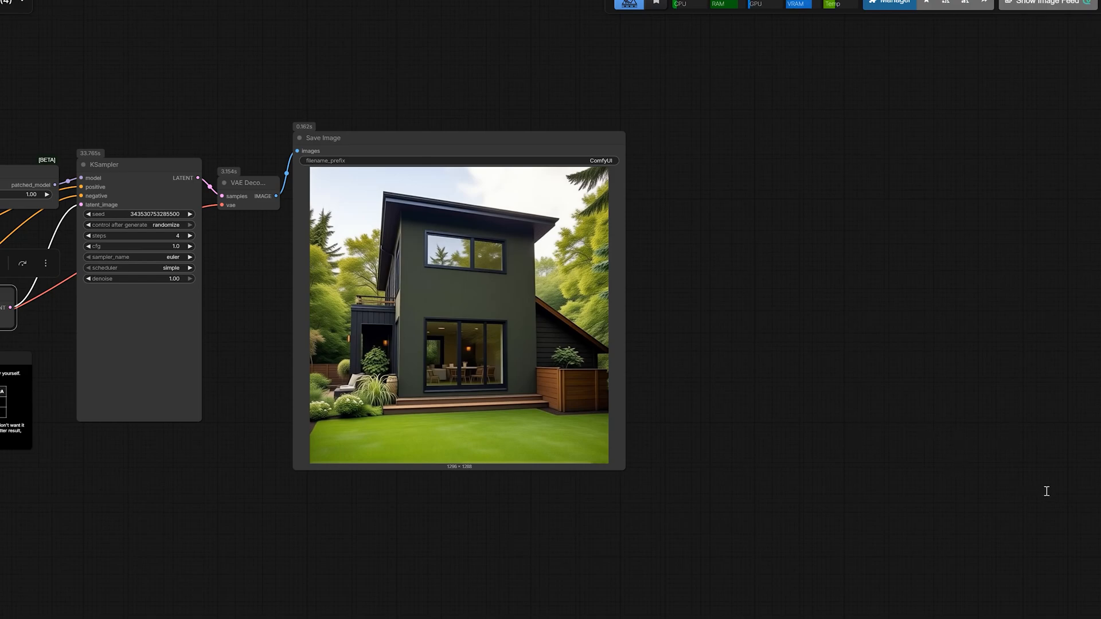
mouse_move(1030, 490)
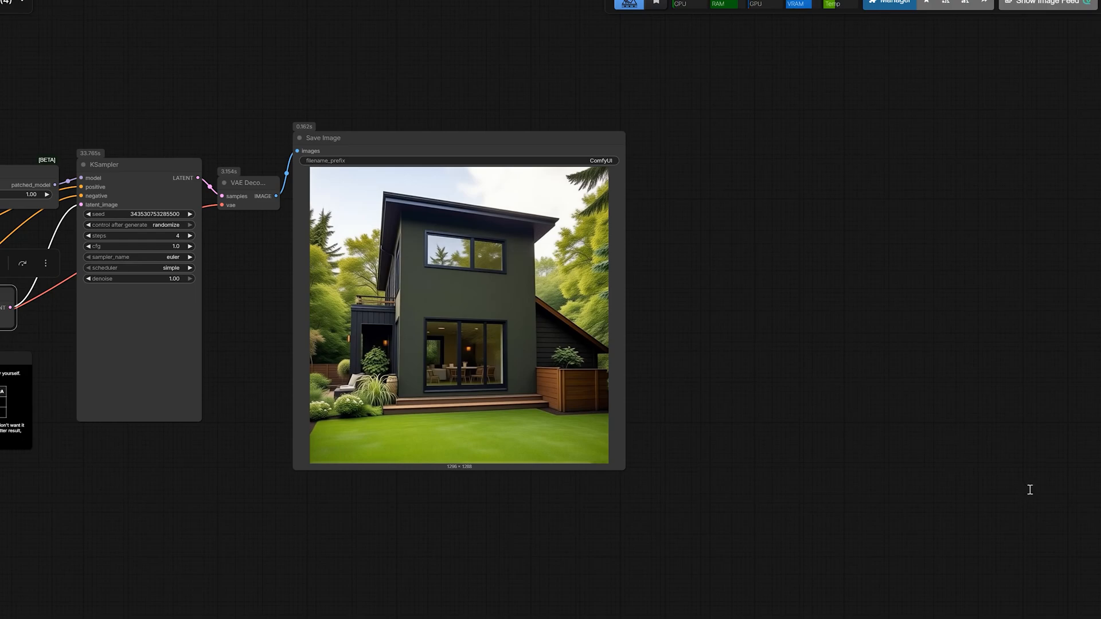
mouse_move(774, 524)
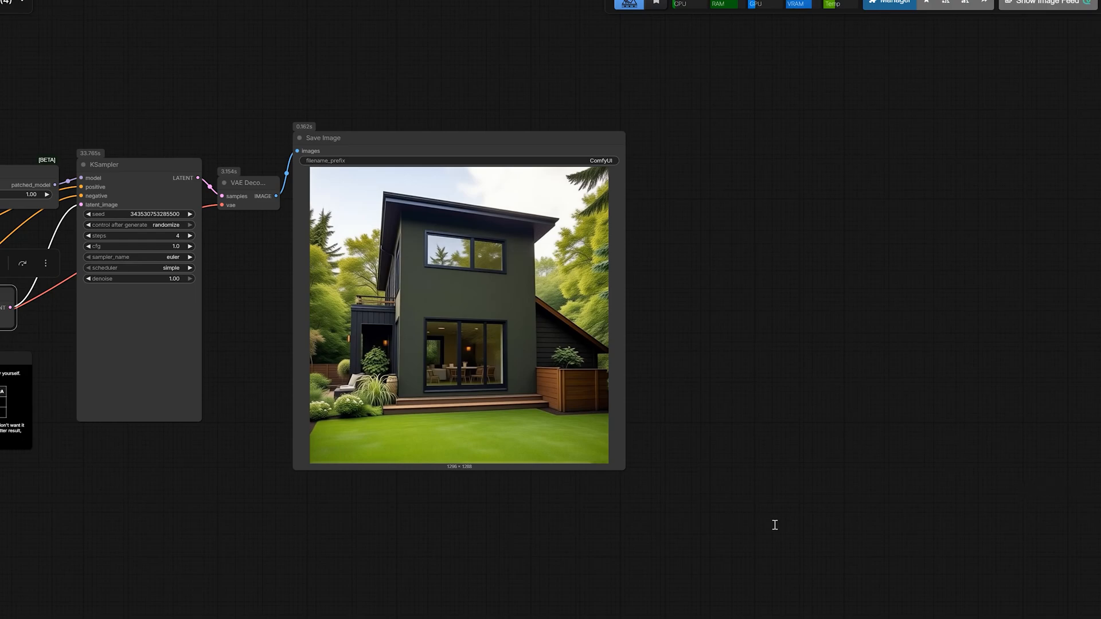
mouse_move(916, 524)
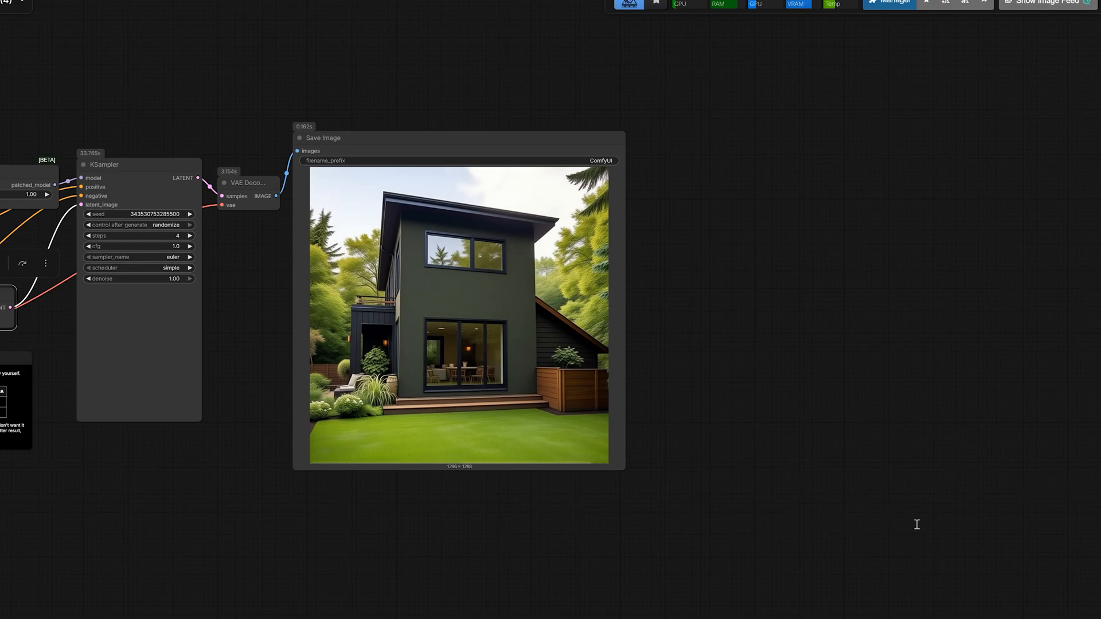
mouse_move(733, 553)
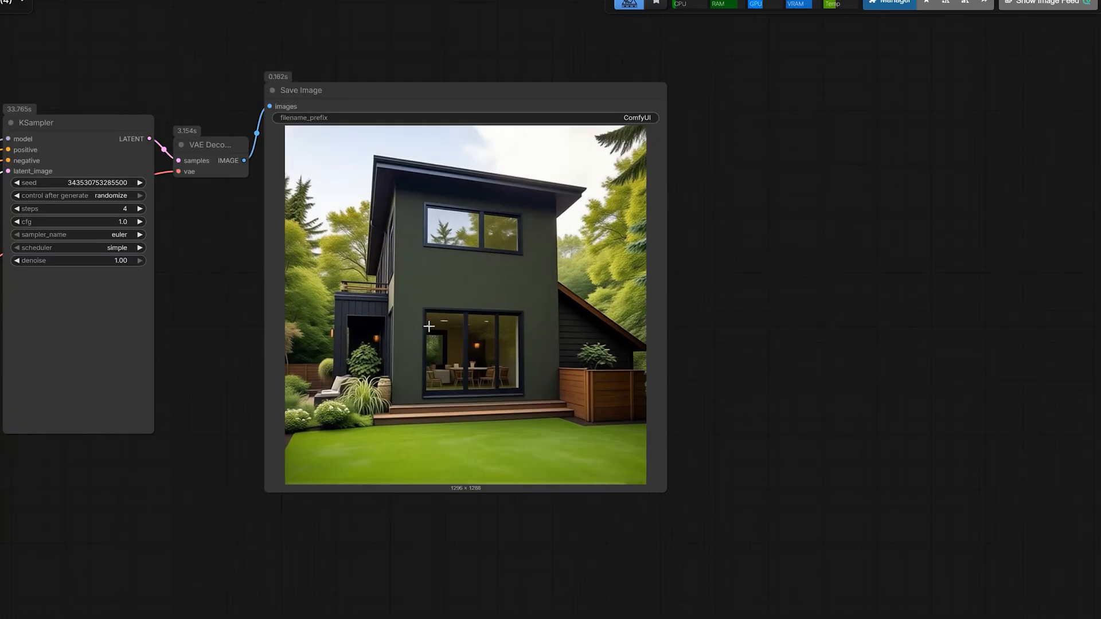
mouse_move(492, 434)
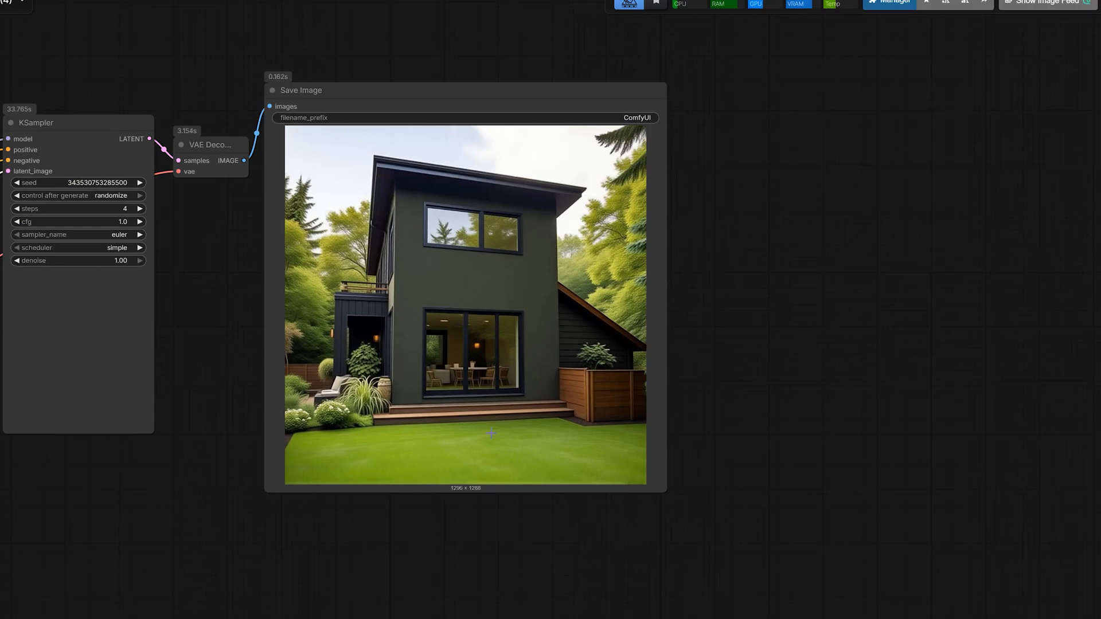
mouse_move(809, 462)
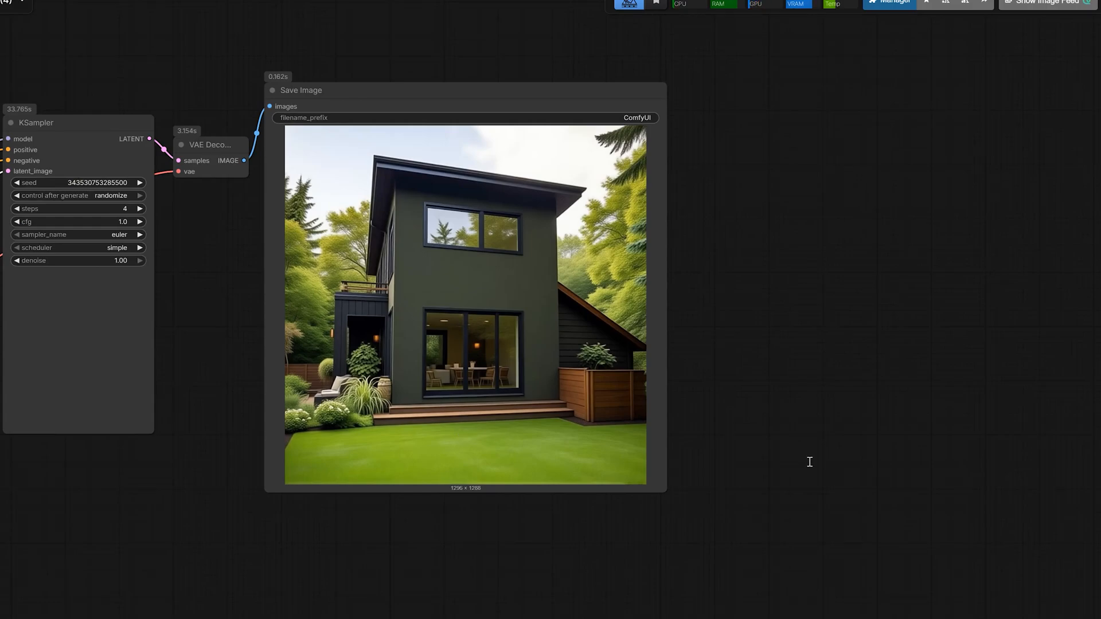
mouse_move(485, 356)
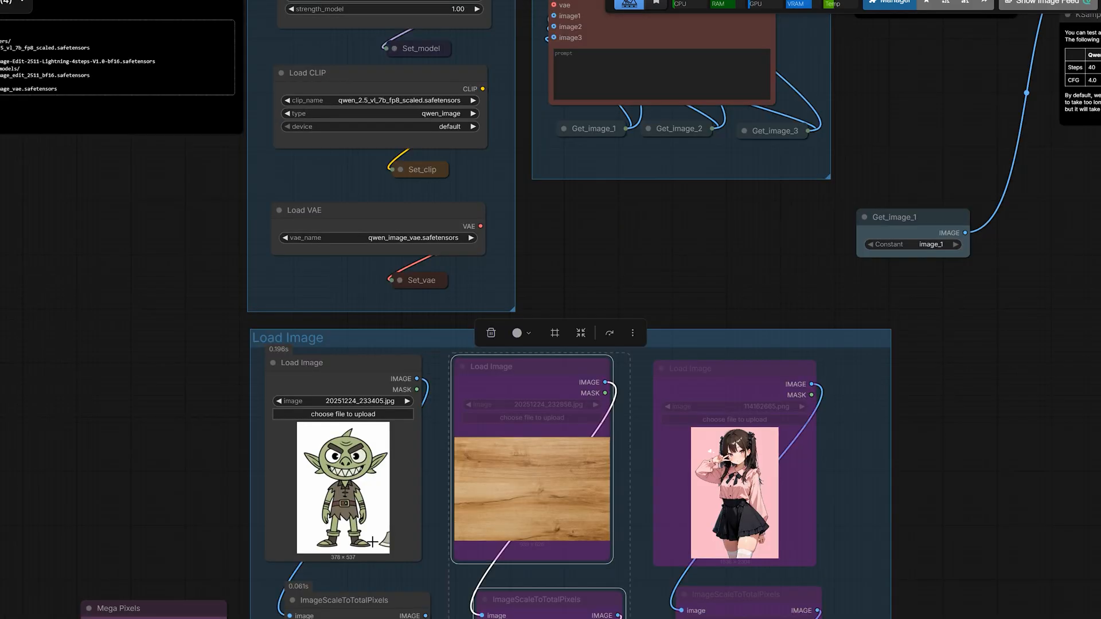
Prompt a three-quarter front view, then a high-quality Unreal Engine 5 style 3D render of the goblin.
right_click(818, 380)
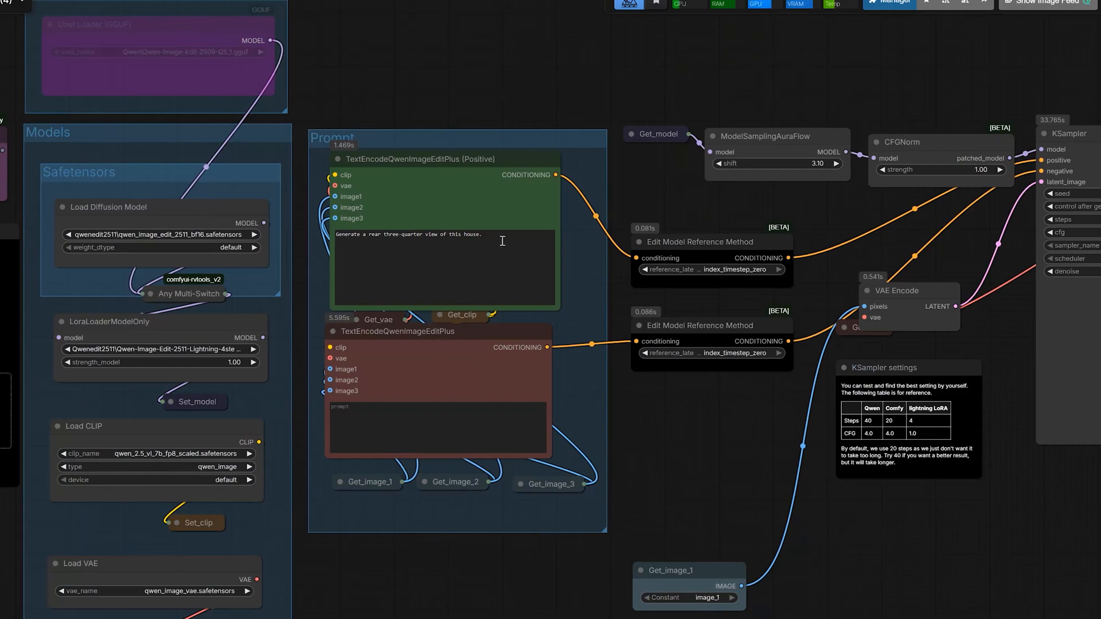
text(Generate a three-quarter front view of this character.)
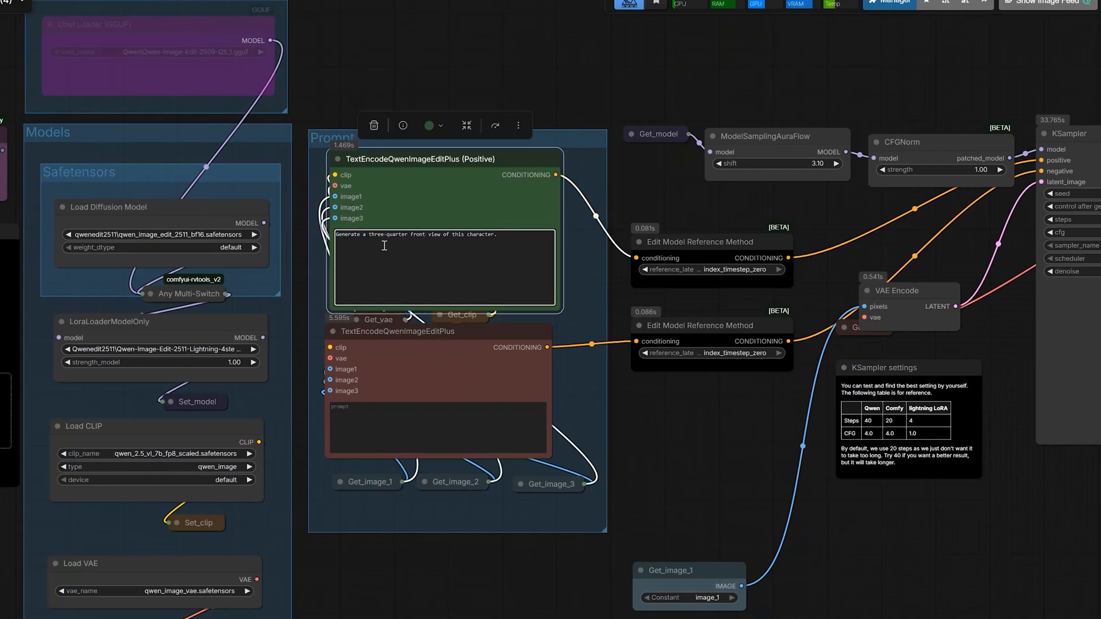
mouse_move(873, 158)
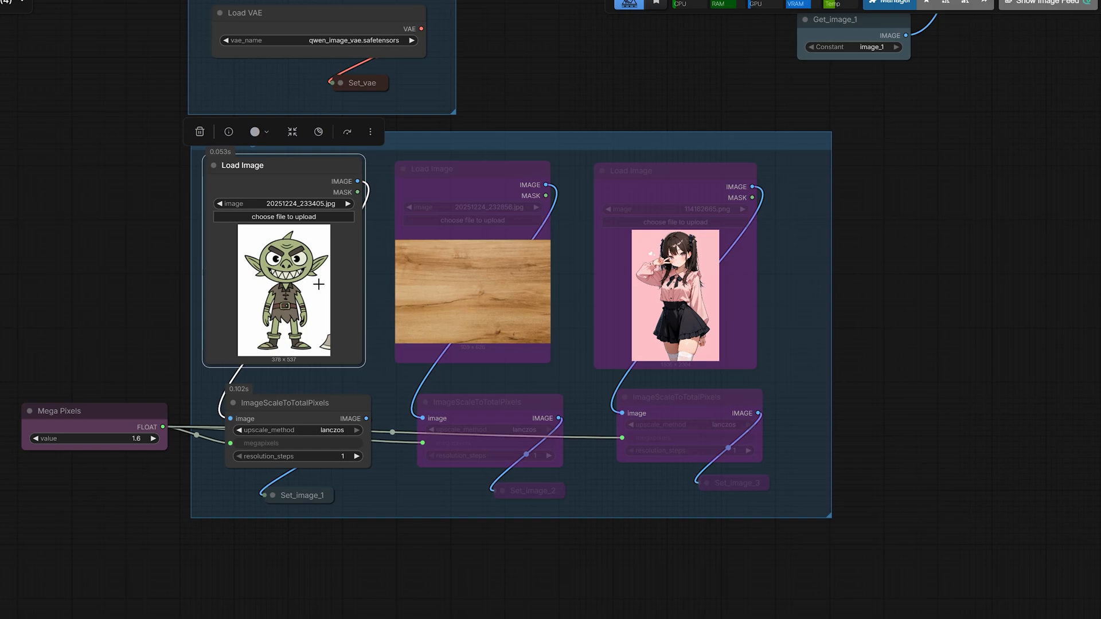
mouse_move(1042, 406)
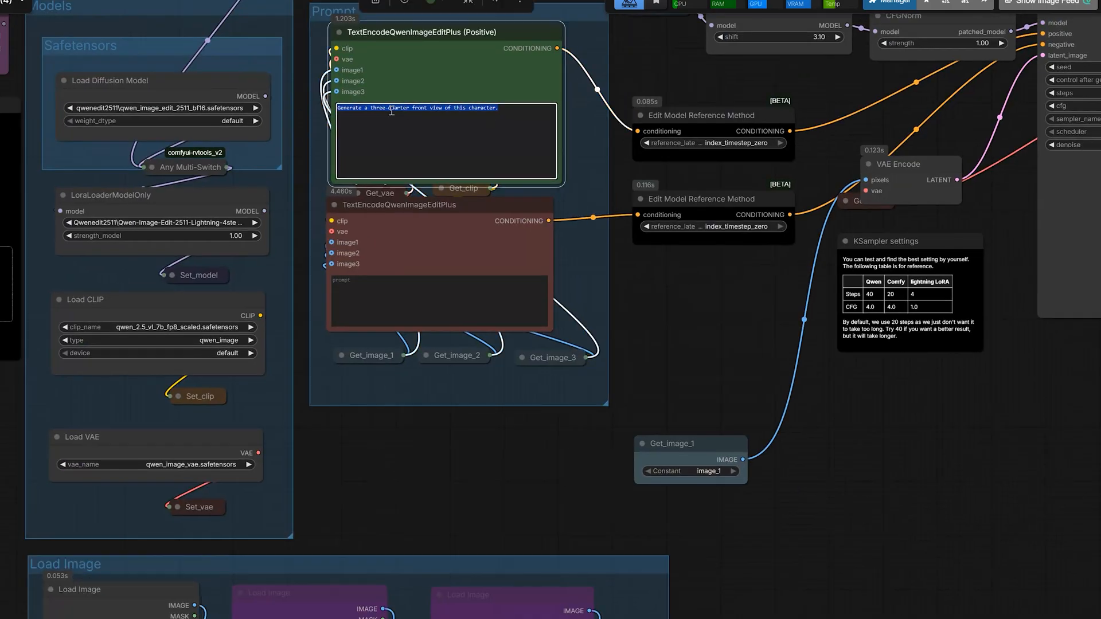
text(Convert this 2D image into a high-quality 3D render. Unreal Engine 5 style.)
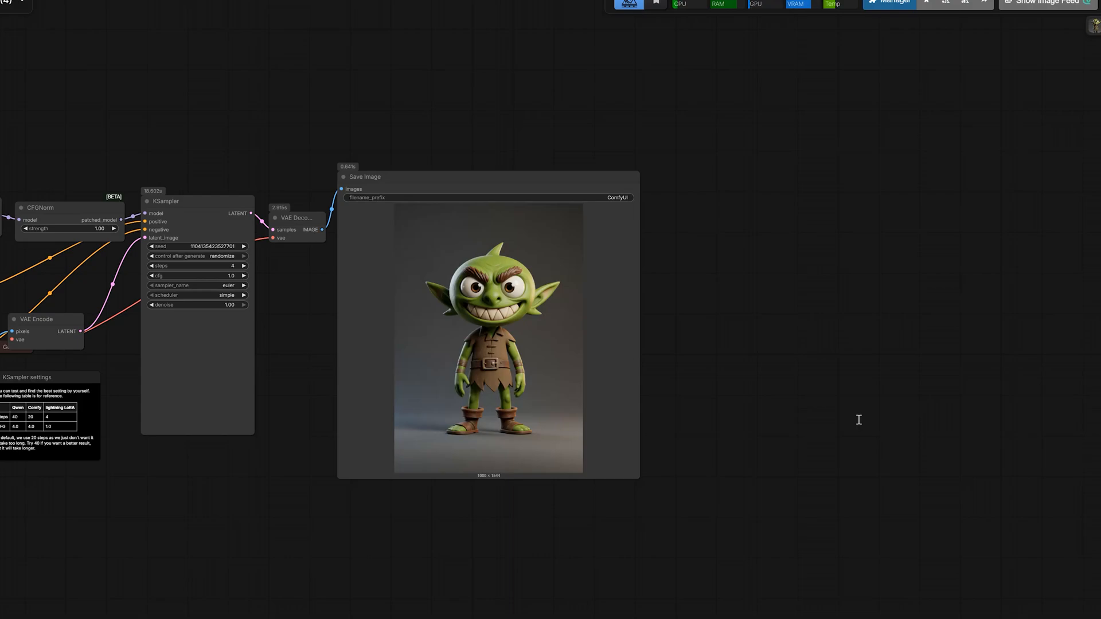
mouse_move(885, 352)
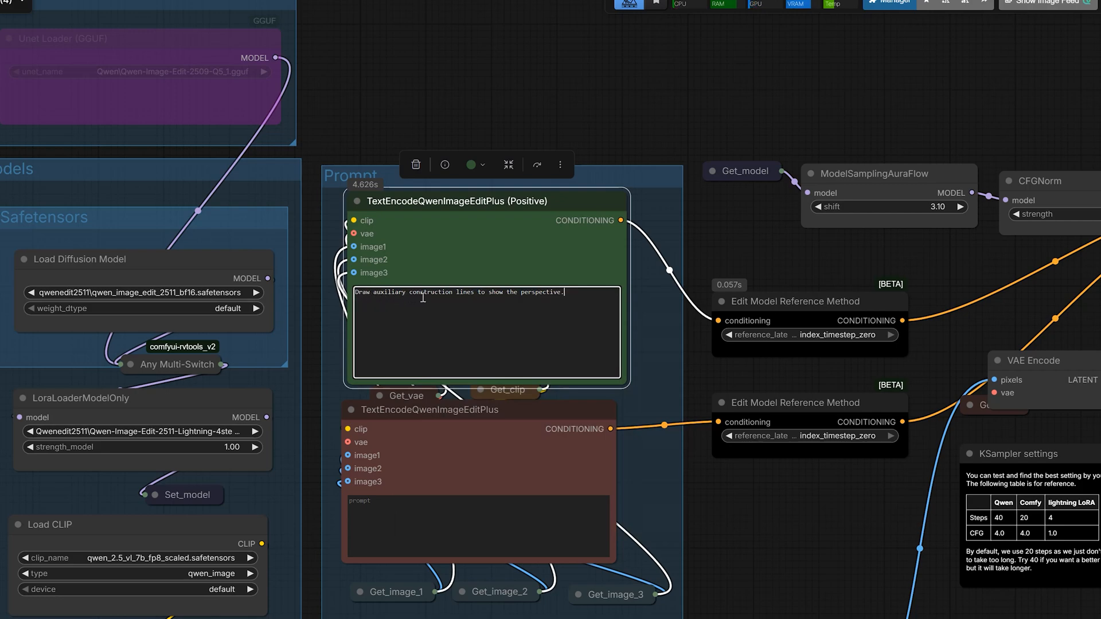
mouse_move(909, 328)
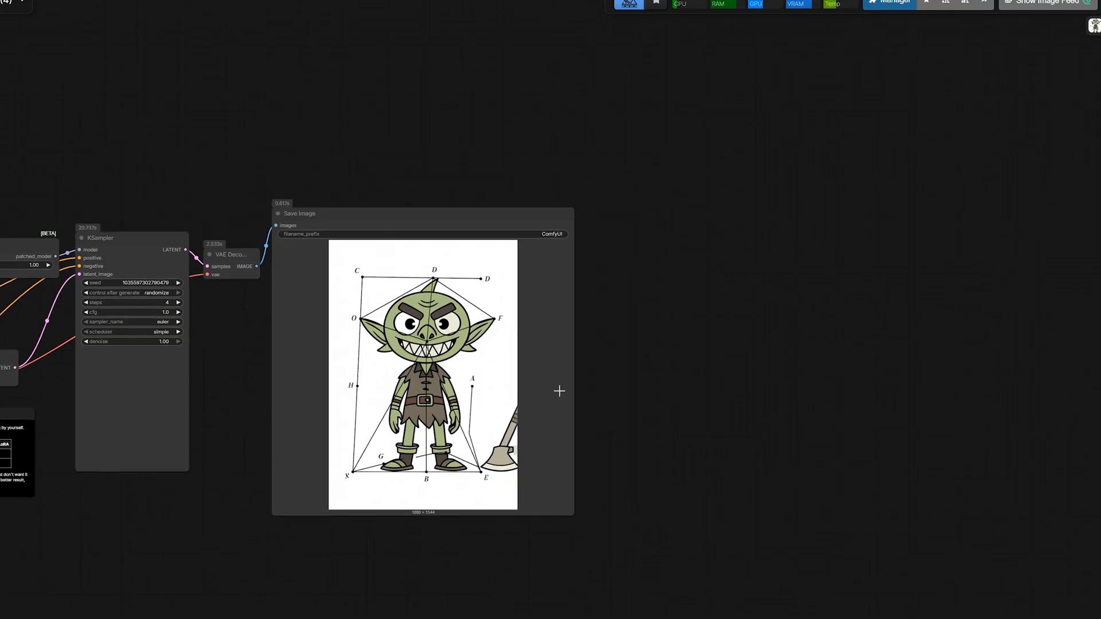
mouse_move(898, 380)
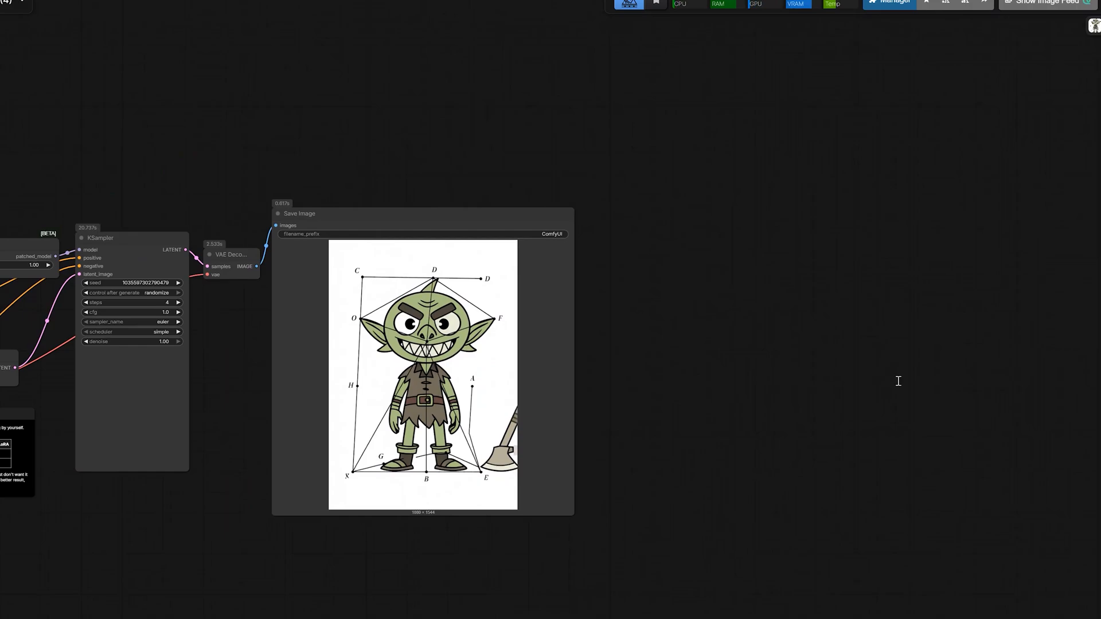
mouse_move(793, 386)
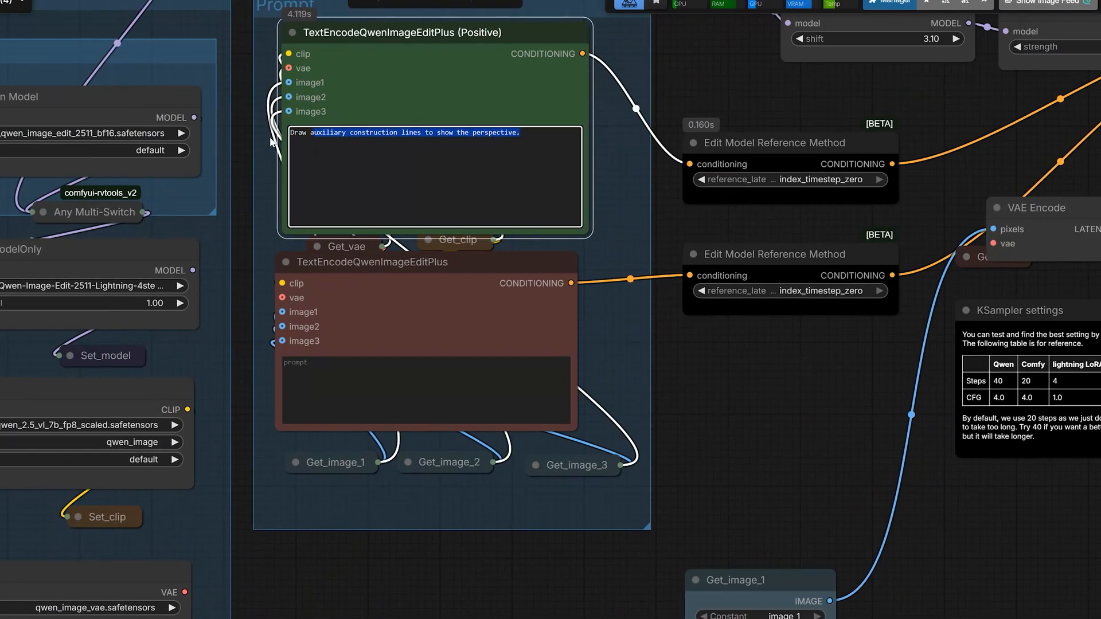
Set the positive prompt to 'Change lighting to sunset.' for the mountain landscape.
text(Change lighting to sunset.)
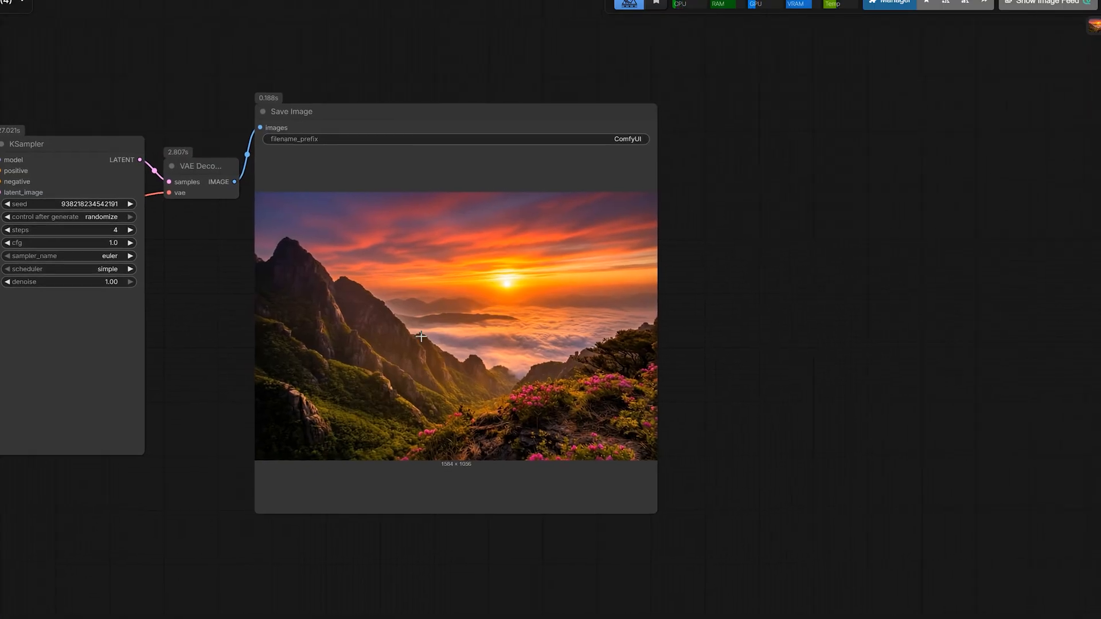
mouse_move(493, 330)
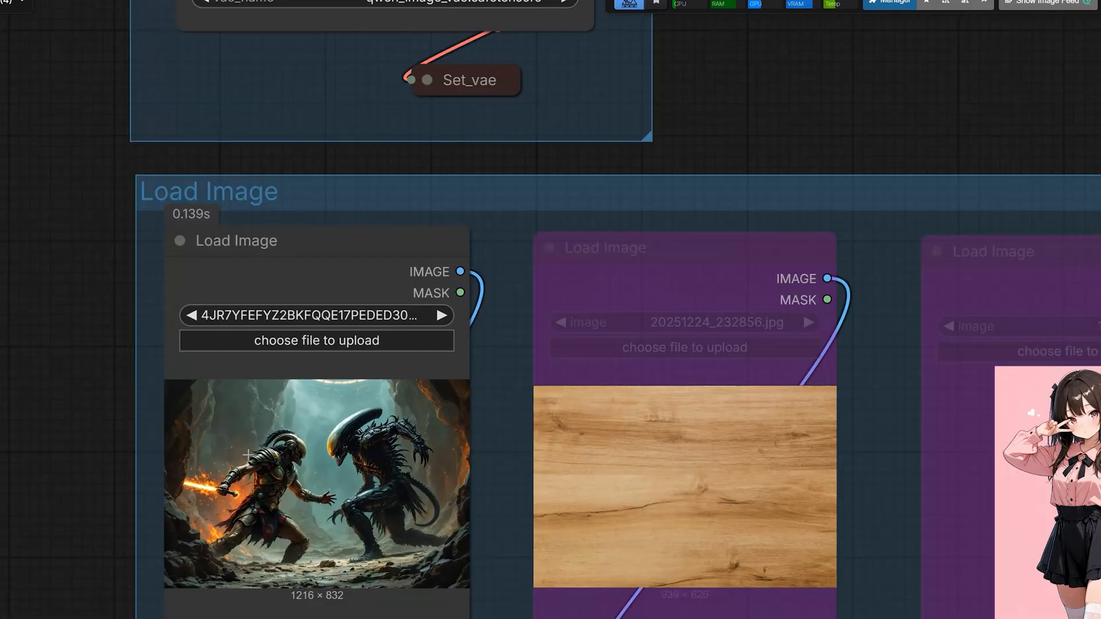
Queue the cool-light-from-above relighting run on the cave battle scene.
click(315, 484)
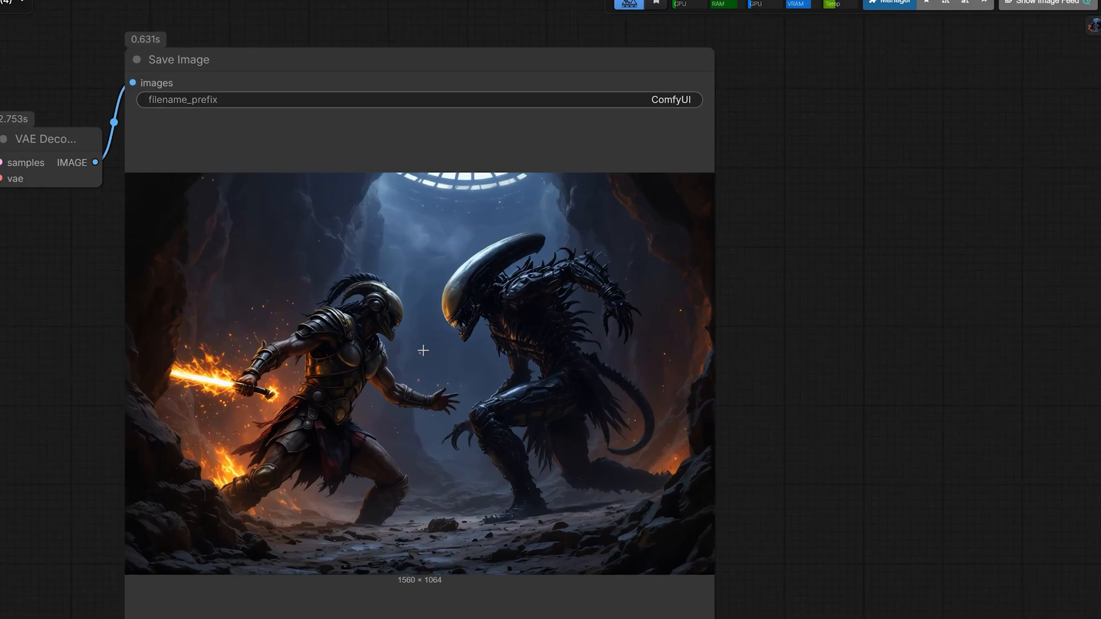
mouse_move(378, 346)
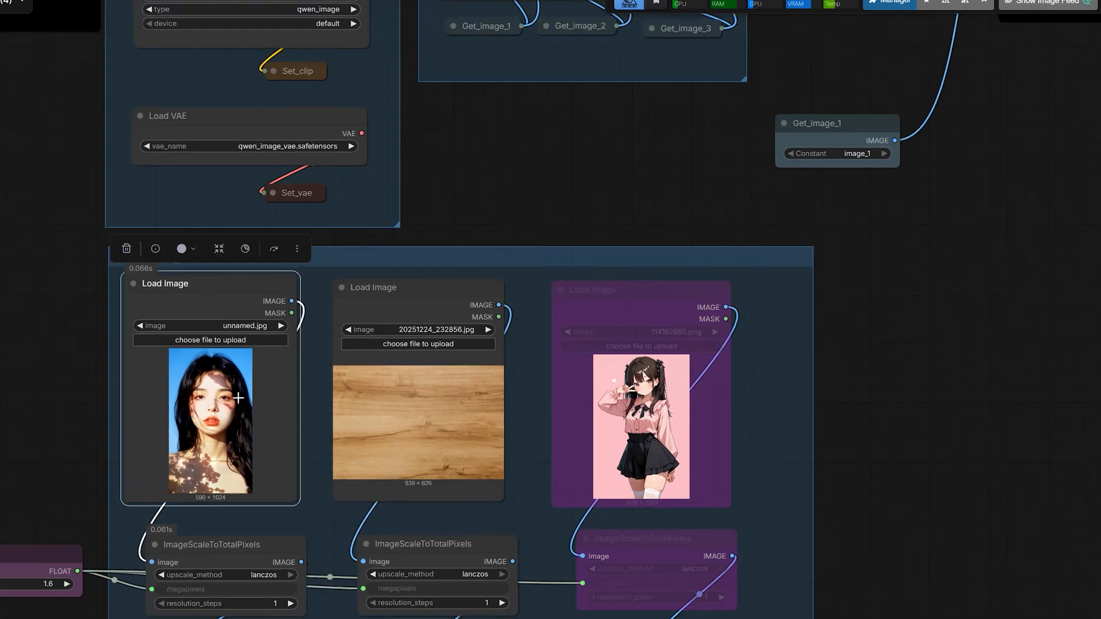
Replace the wood texture with the second woman's portrait as input.
click(418, 329)
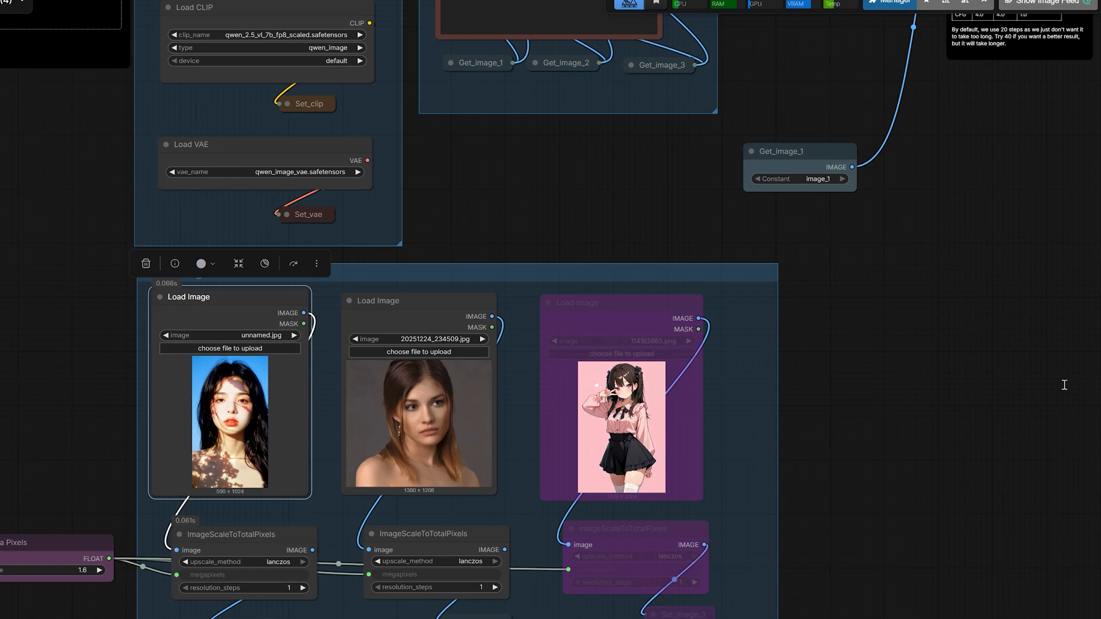
mouse_move(940, 368)
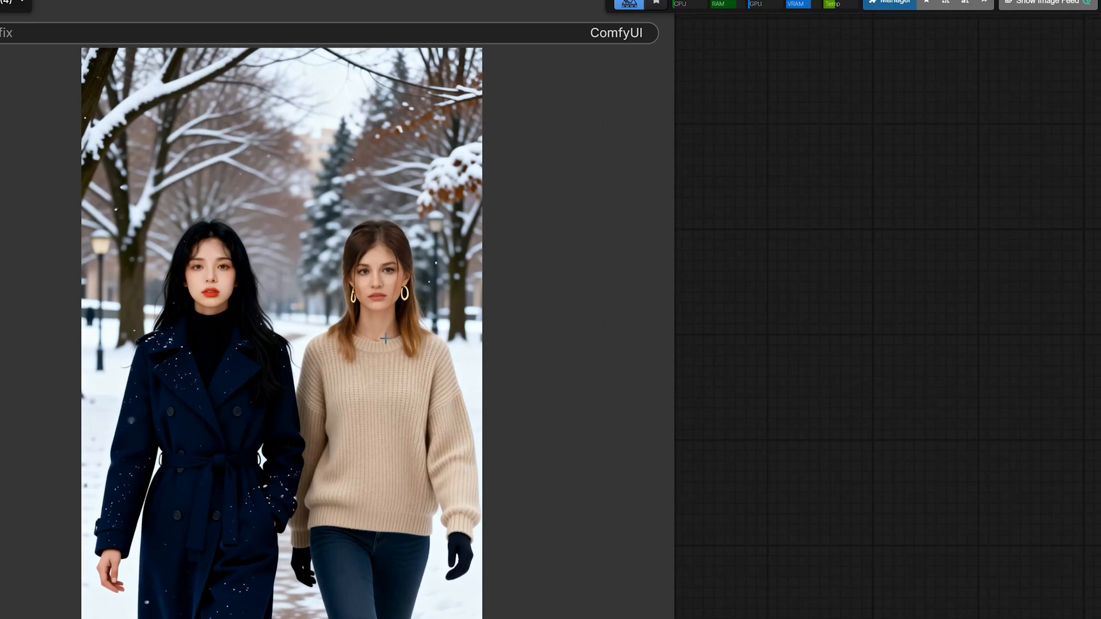
mouse_move(774, 305)
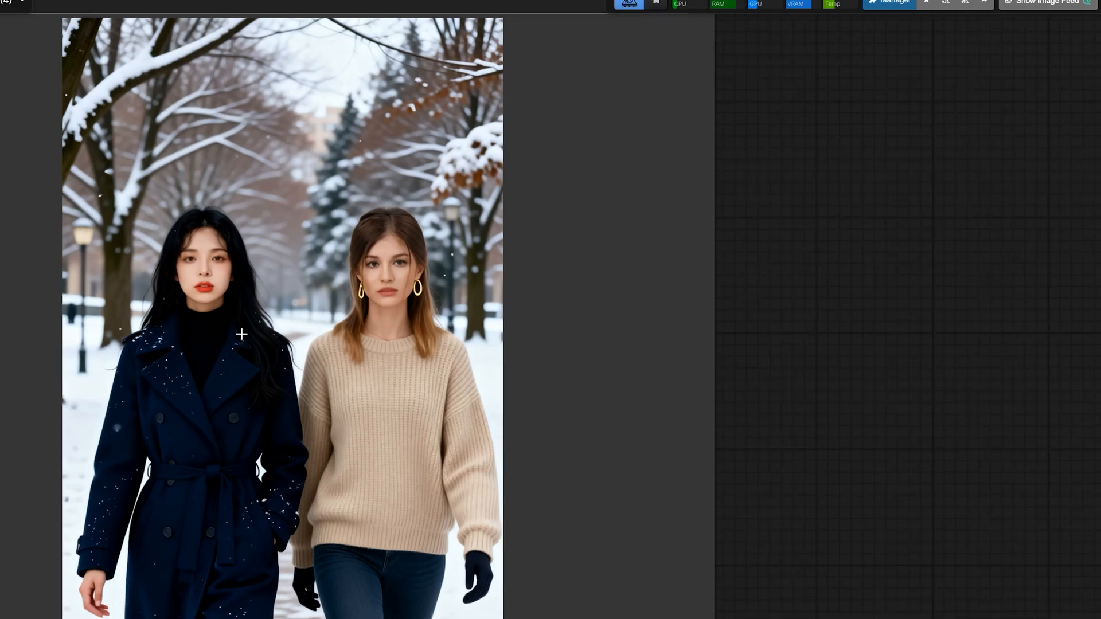
mouse_move(361, 323)
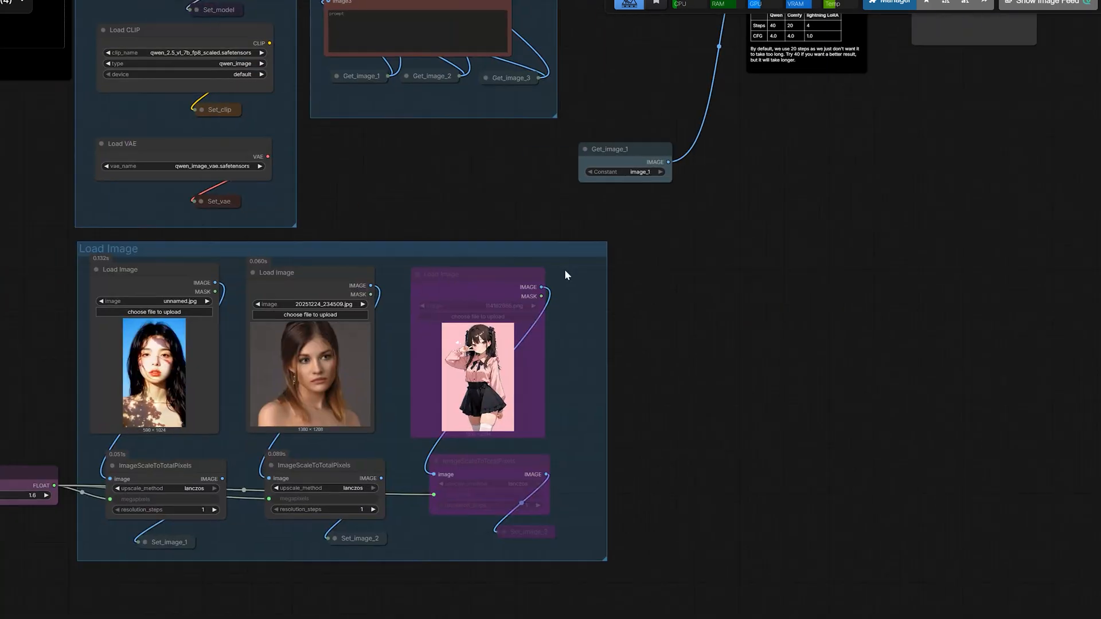
Bring the generated snowy-park image of the two women into view.
drag(565, 274, 490, 130)
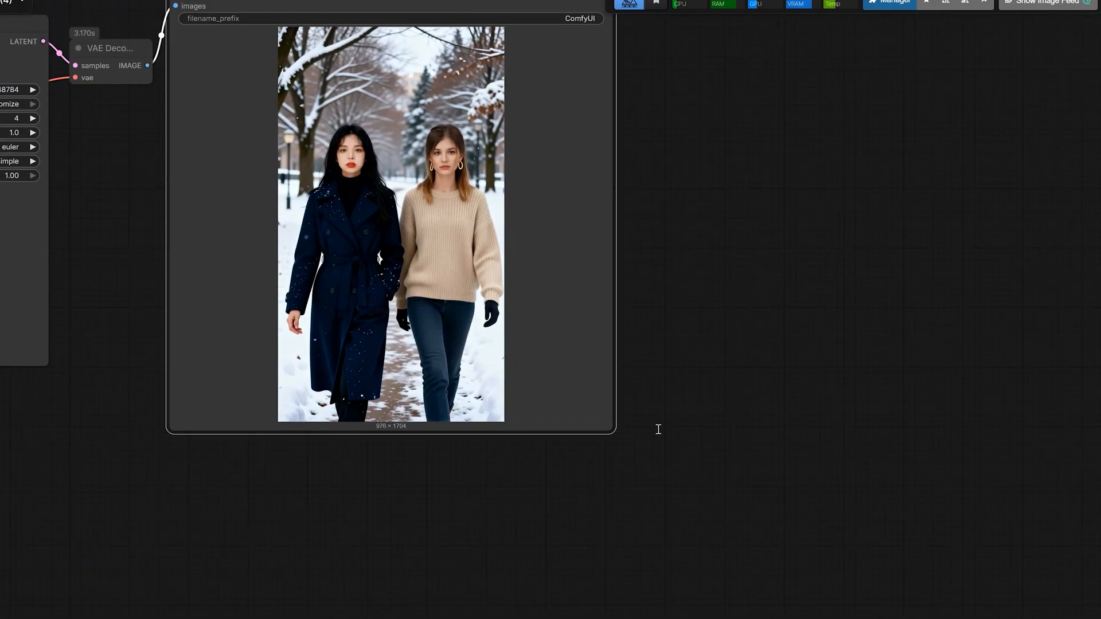
mouse_move(732, 418)
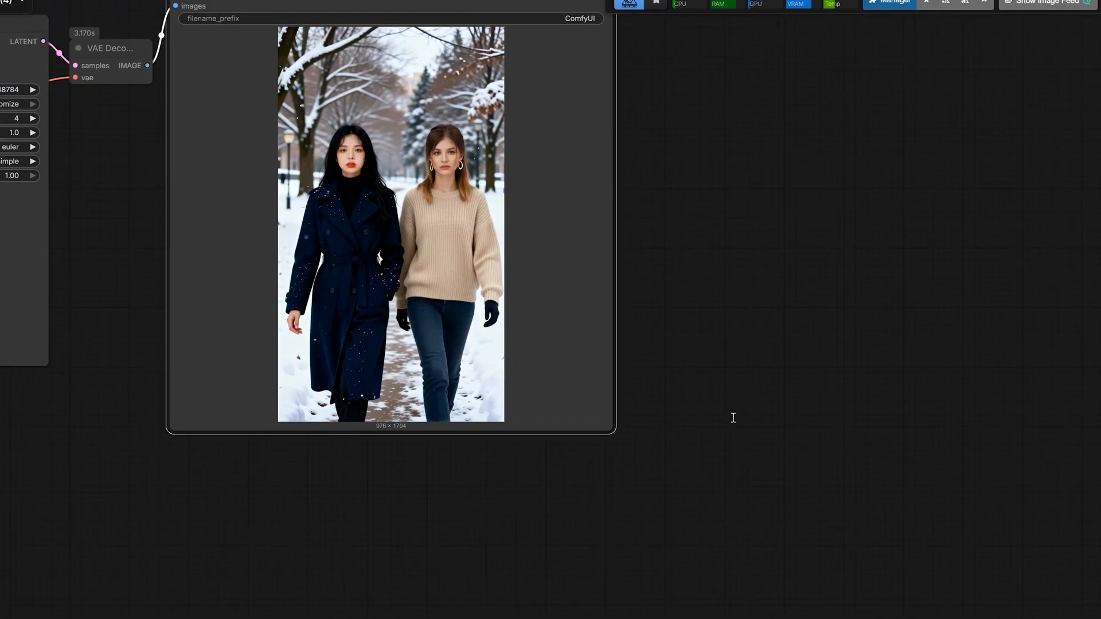